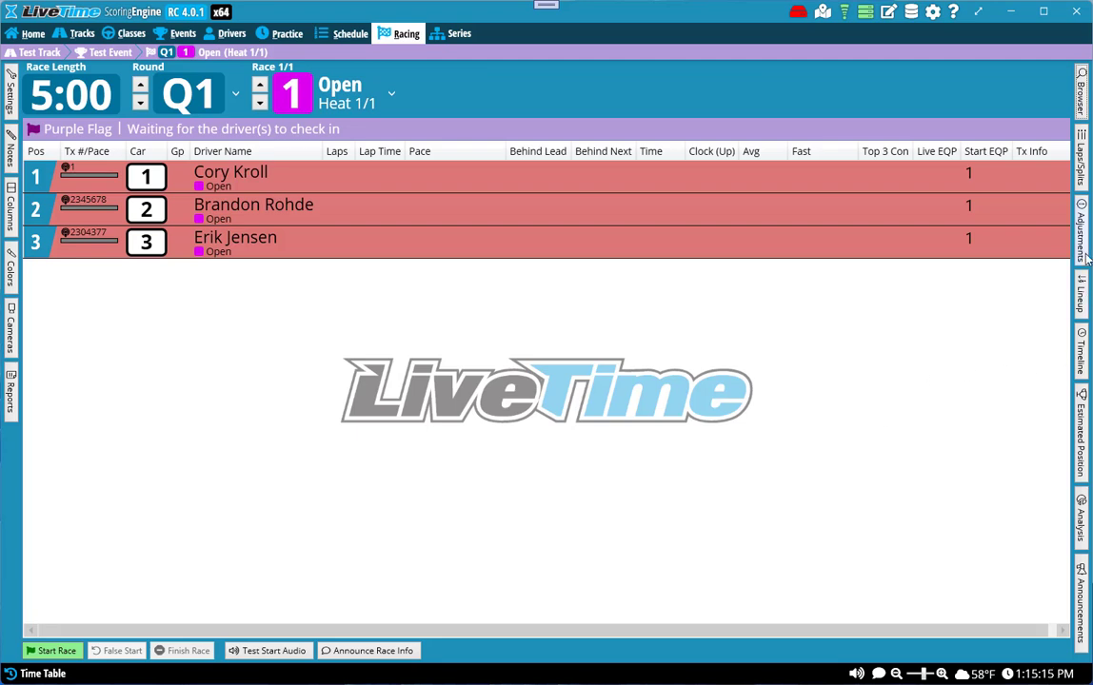
click(1082, 233)
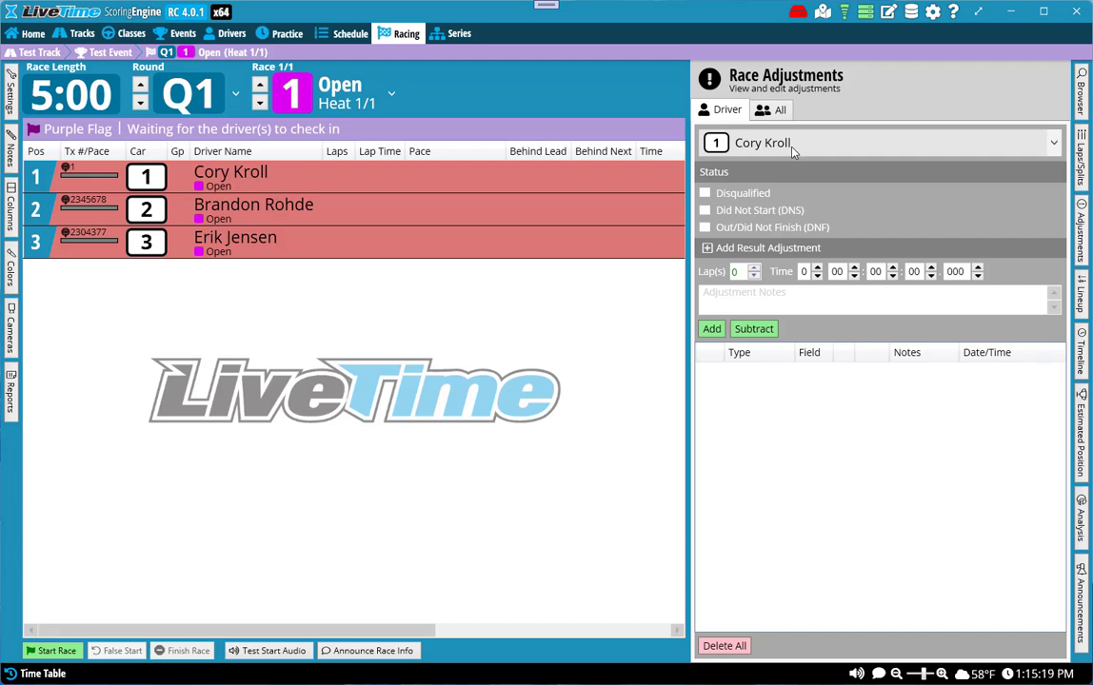
click(1053, 142)
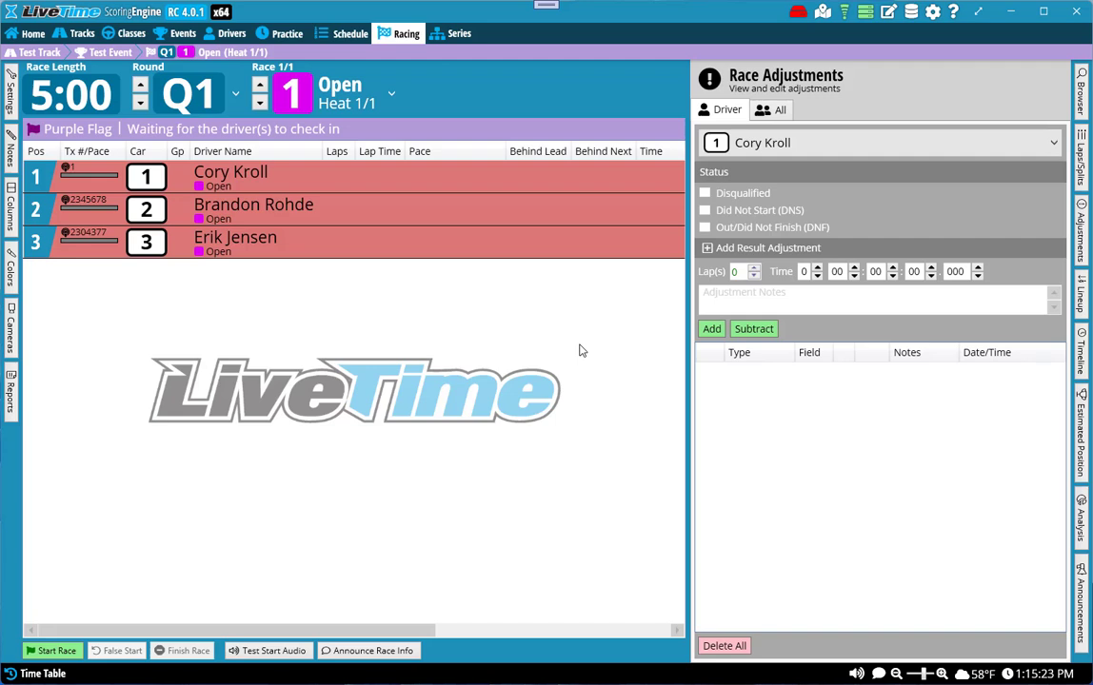
mouse_move(680, 283)
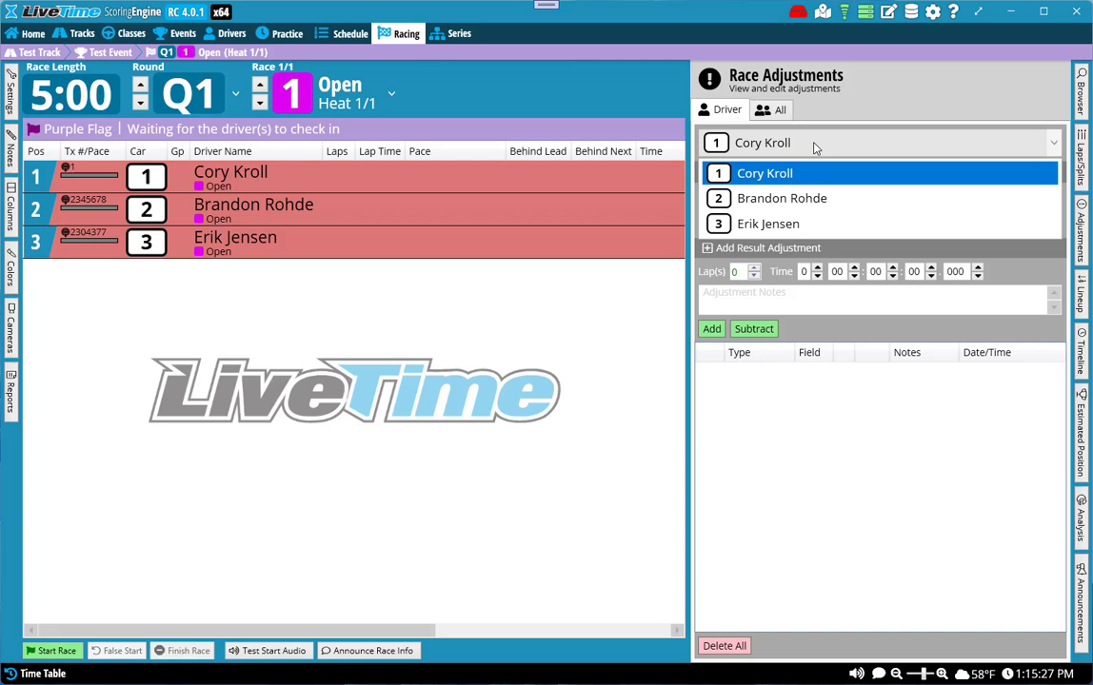
click(767, 224)
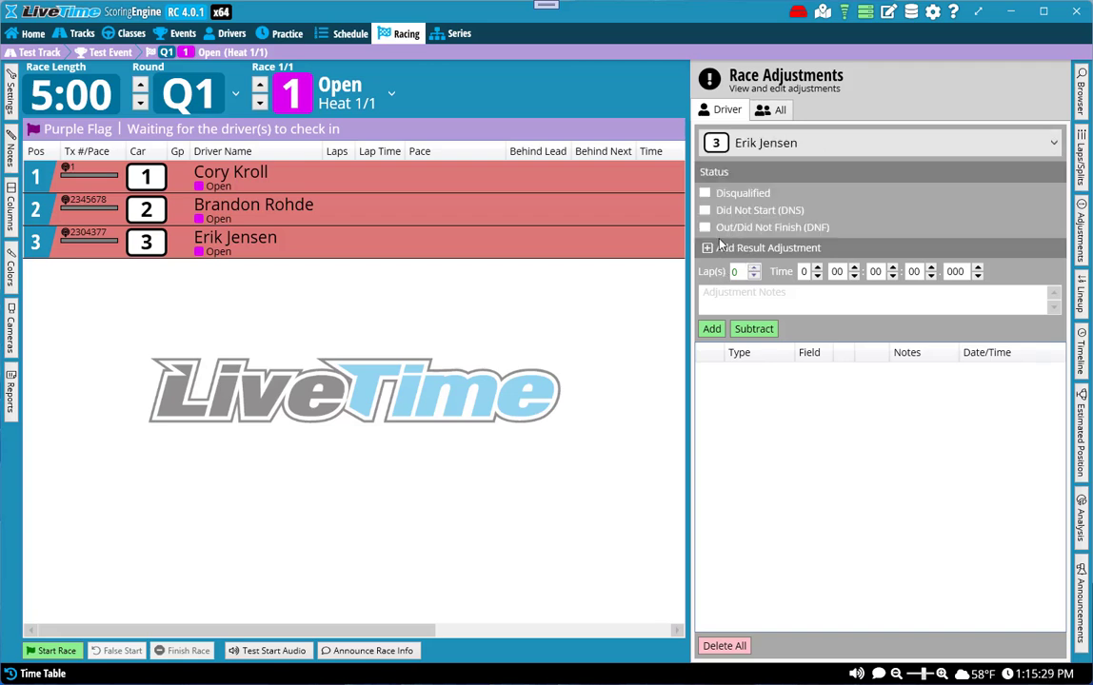
click(706, 192)
text(Tech)
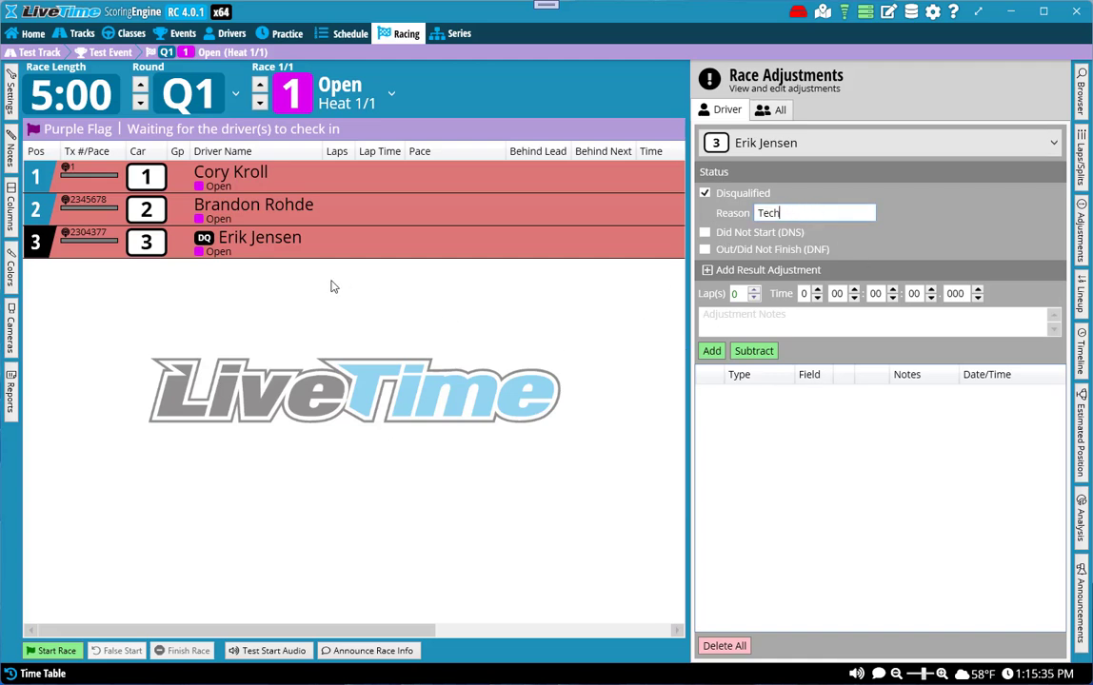
mouse_move(240, 250)
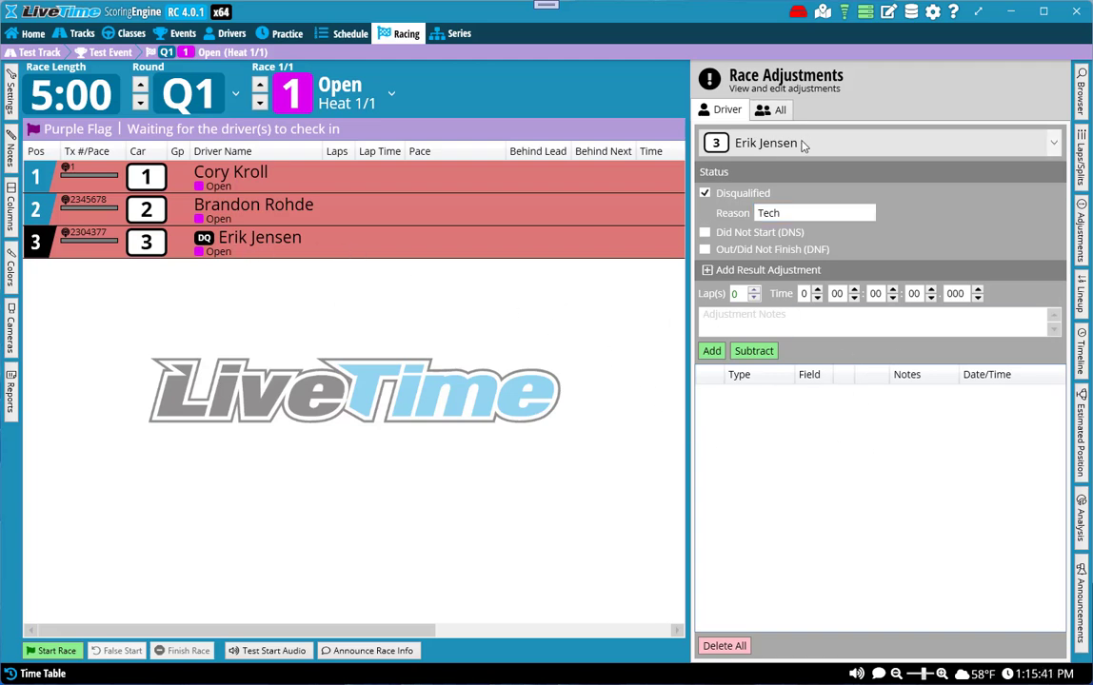
click(876, 143)
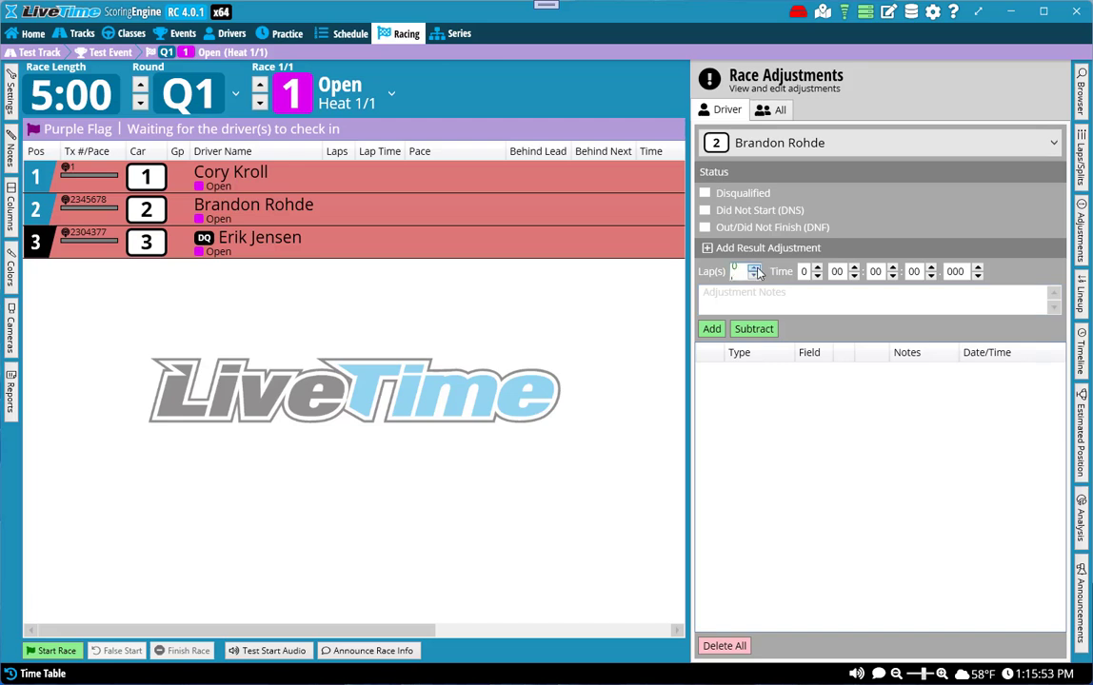
click(753, 267)
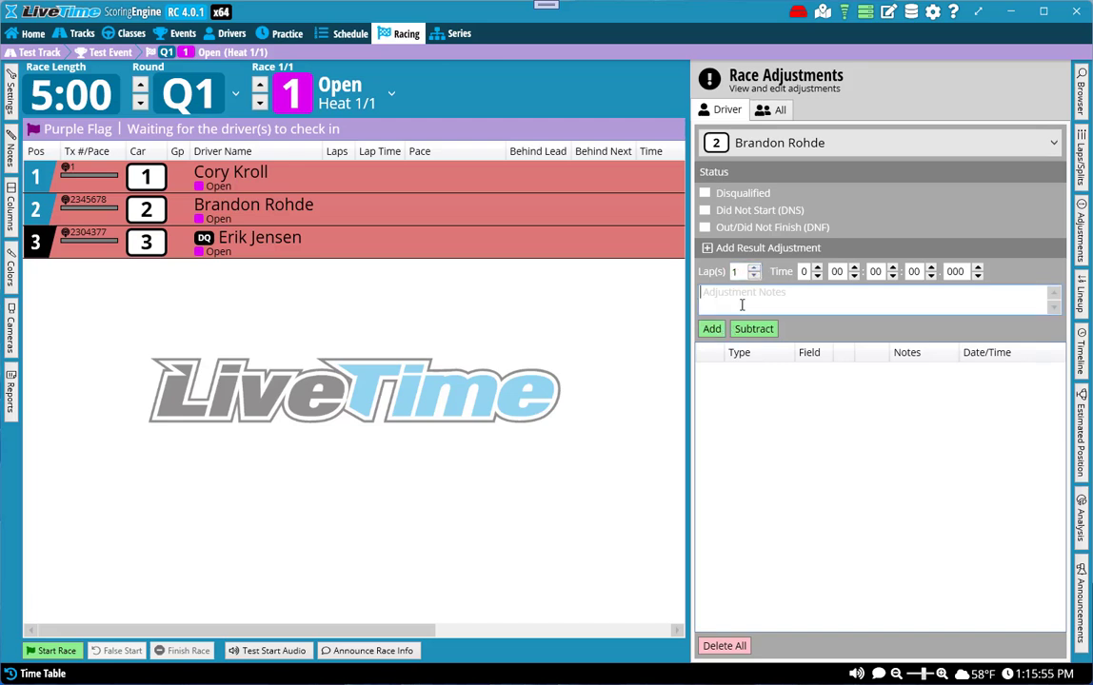
text(Tech)
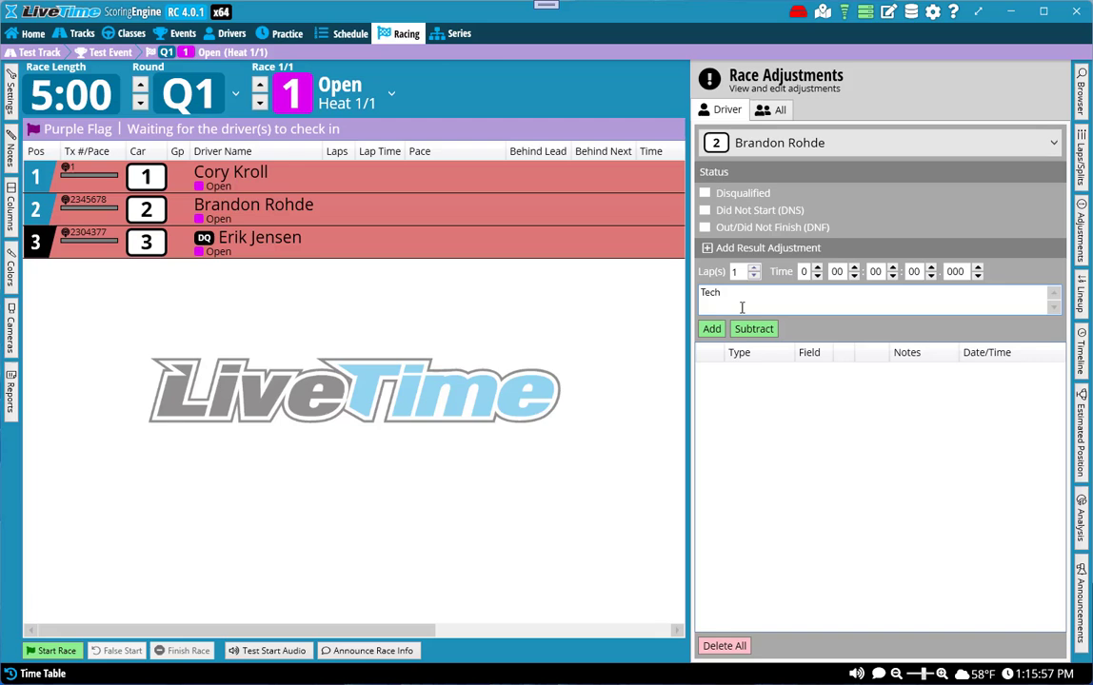
text(violation)
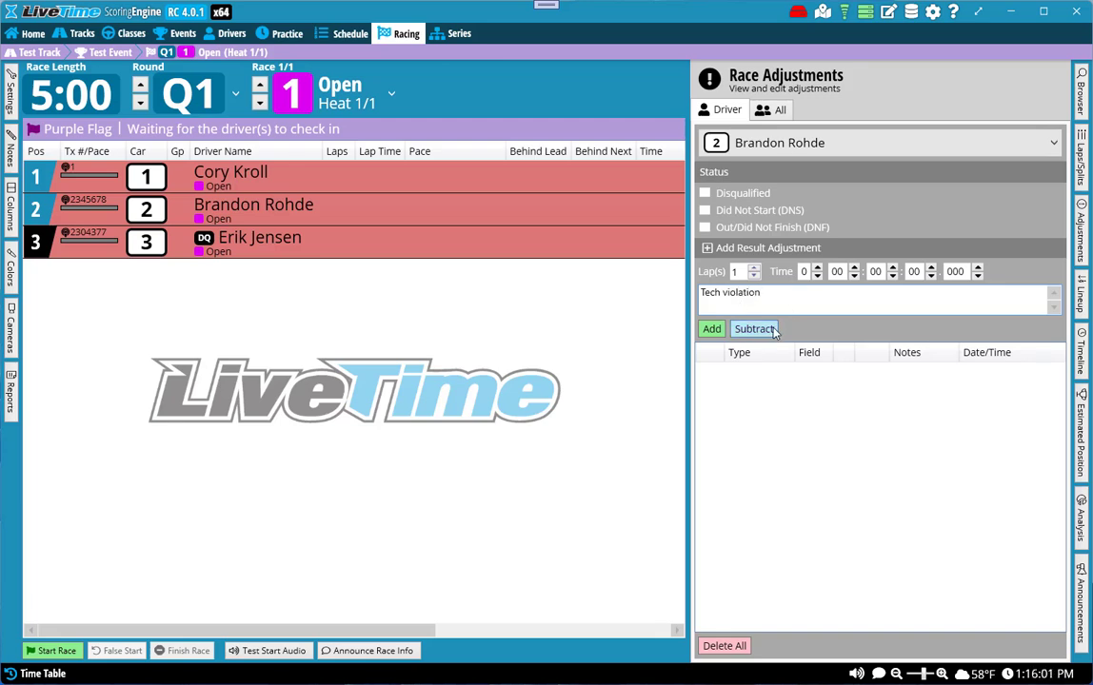
click(751, 329)
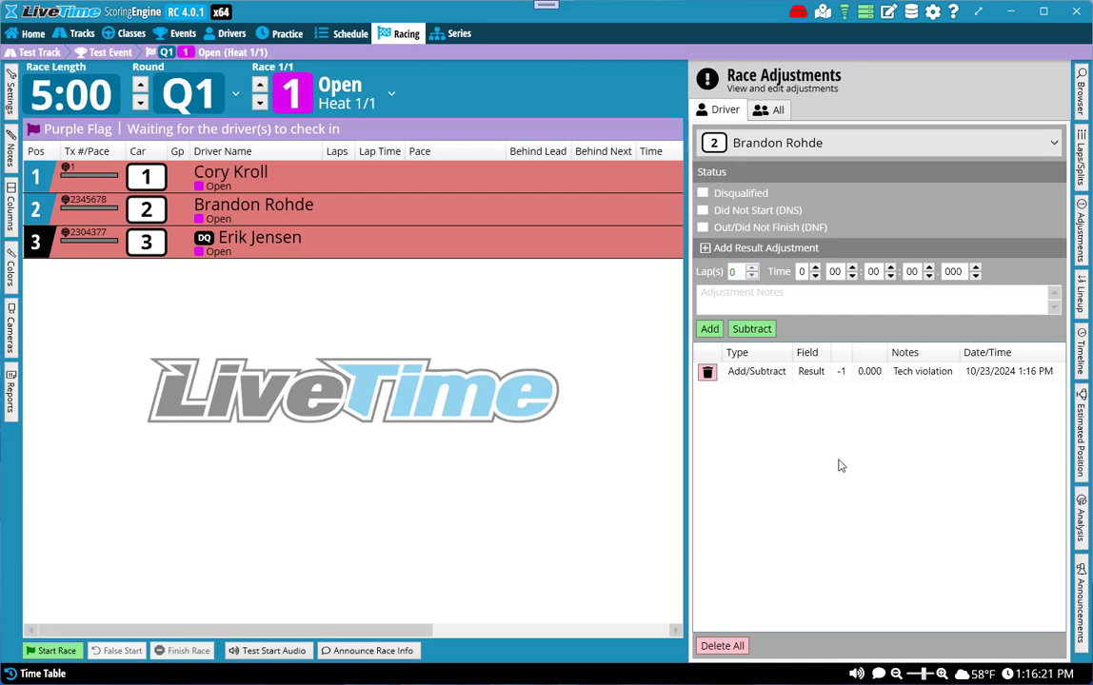
mouse_move(544, 556)
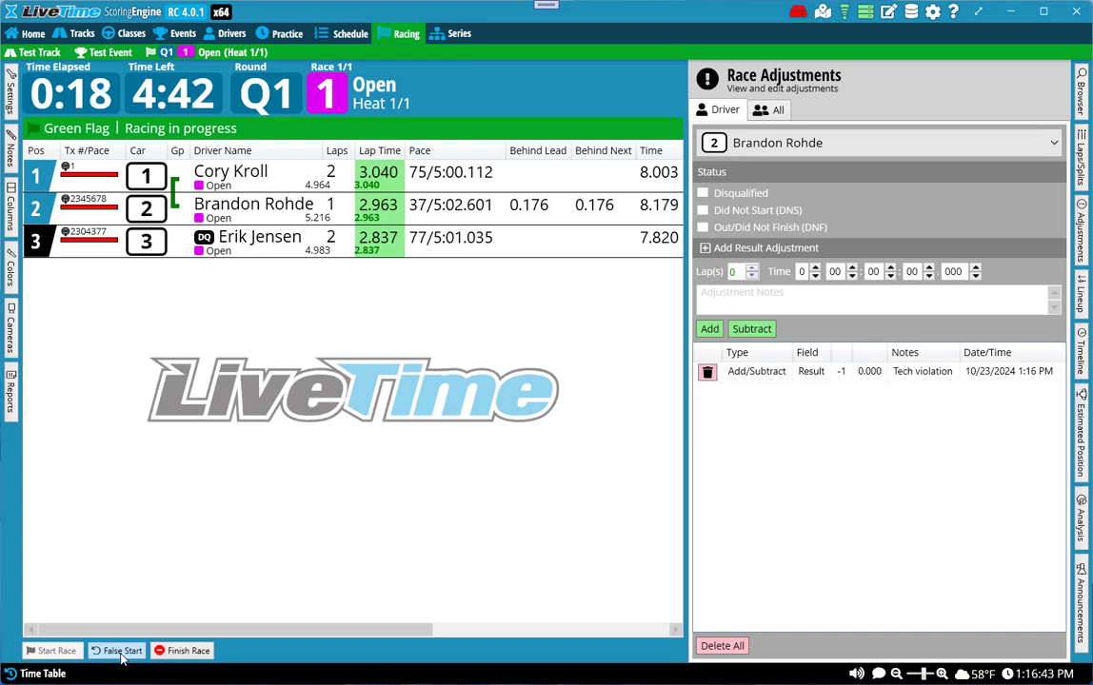
- False-start the running heat and confirm discarding the race data
click(118, 650)
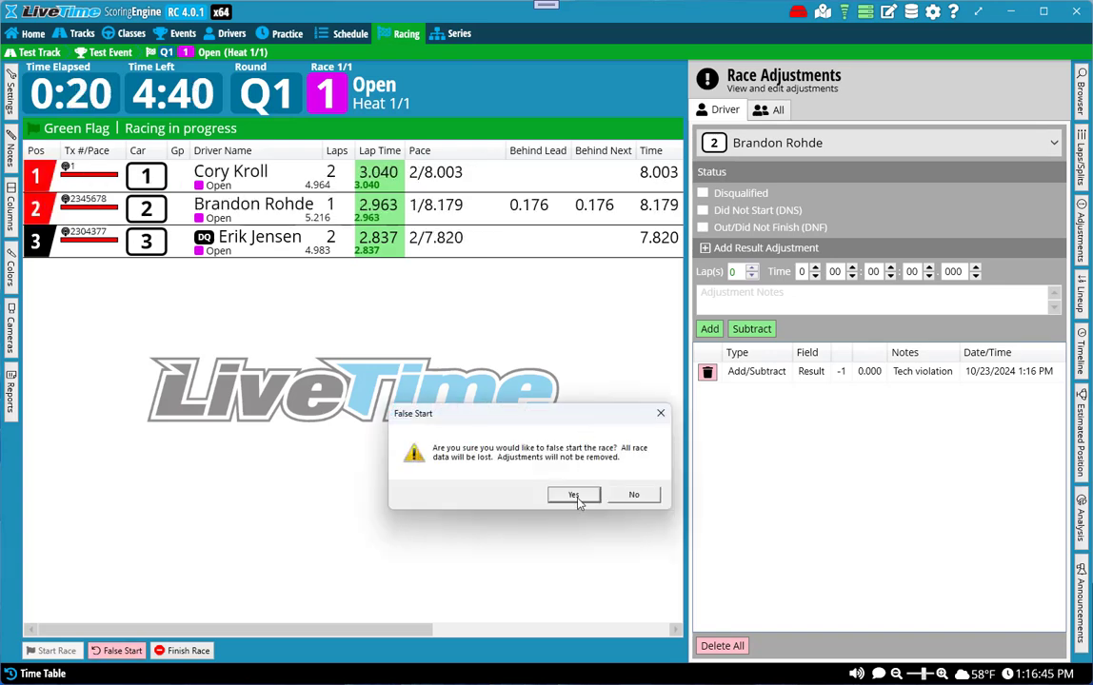
click(572, 494)
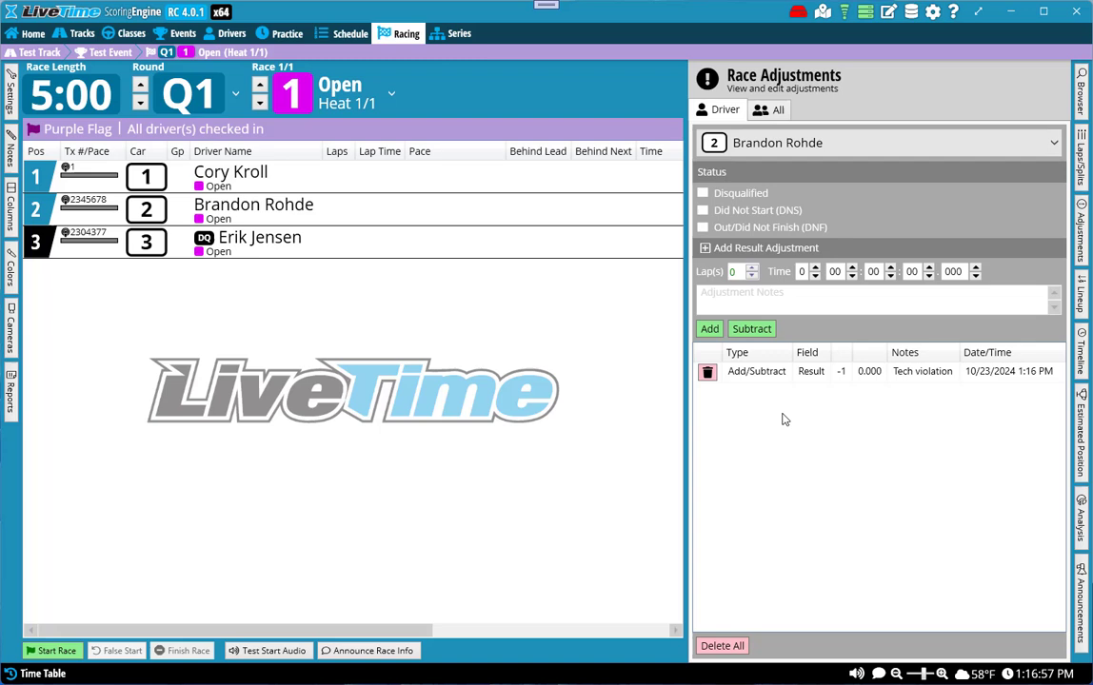
mouse_move(274, 288)
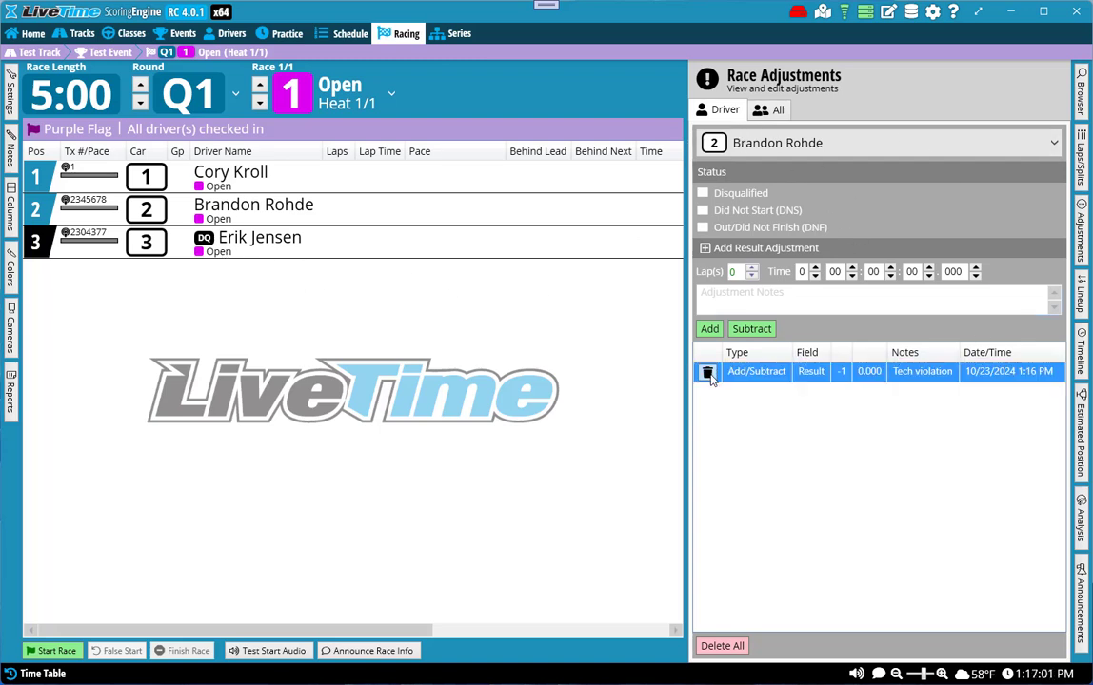
click(707, 371)
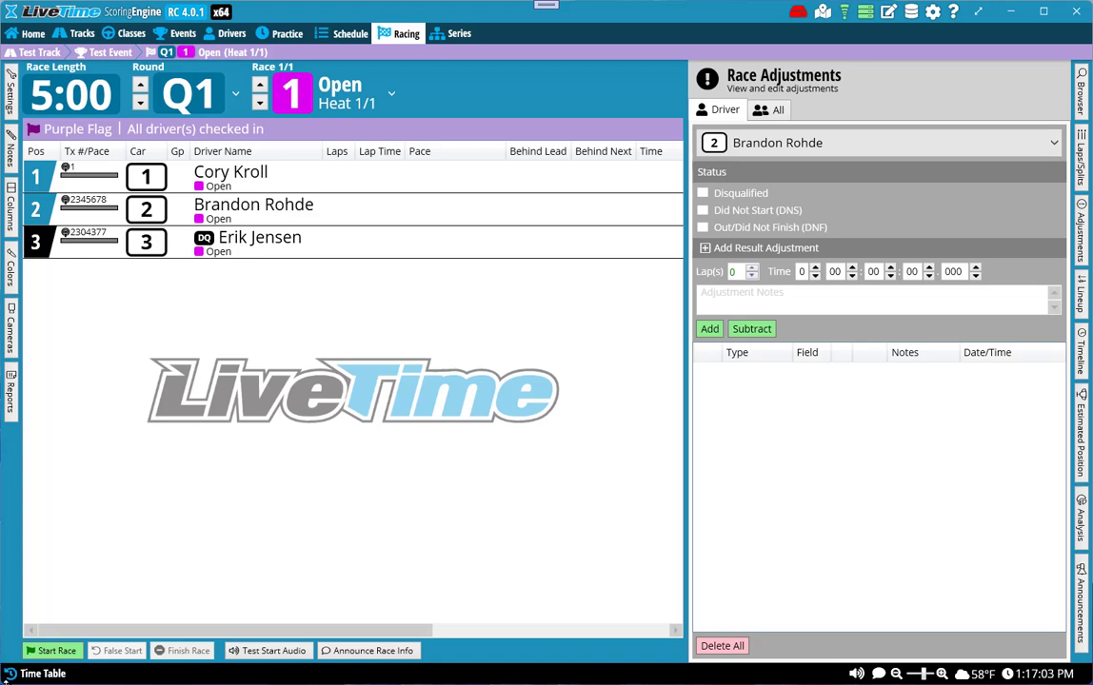
click(54, 650)
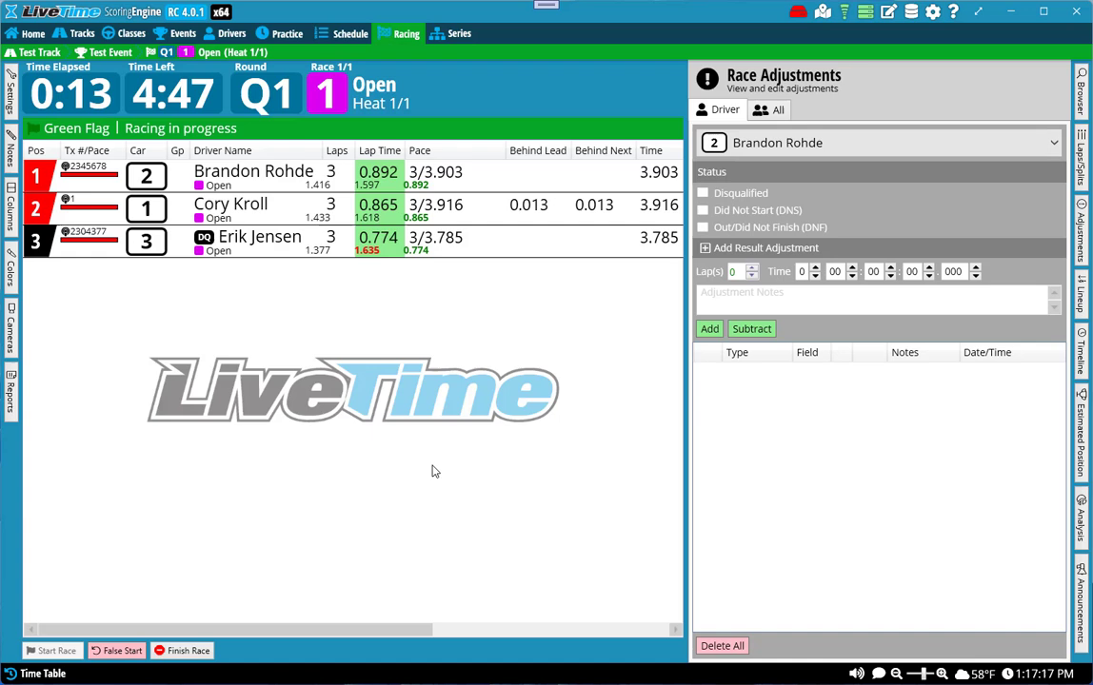
mouse_move(347, 450)
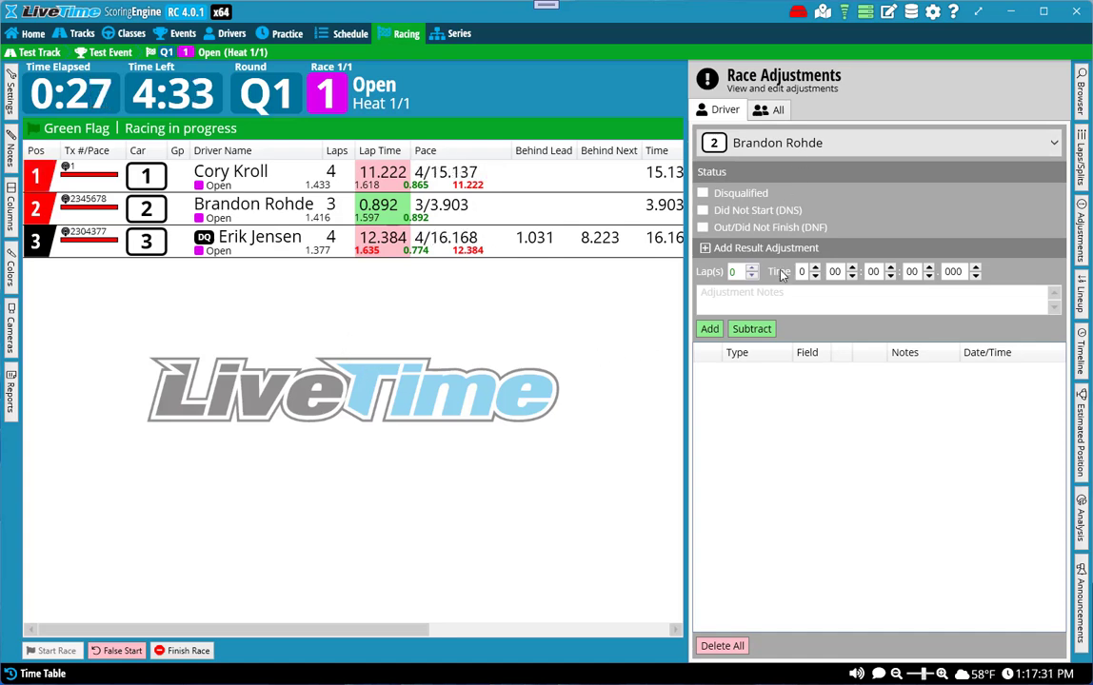
click(751, 268)
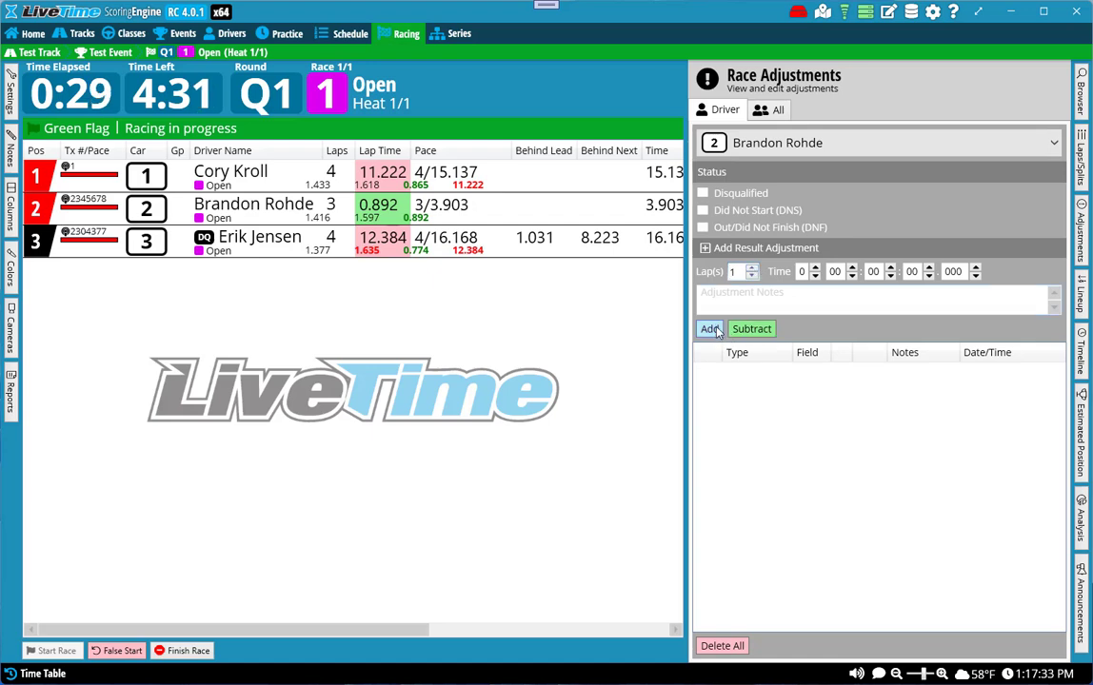
click(709, 329)
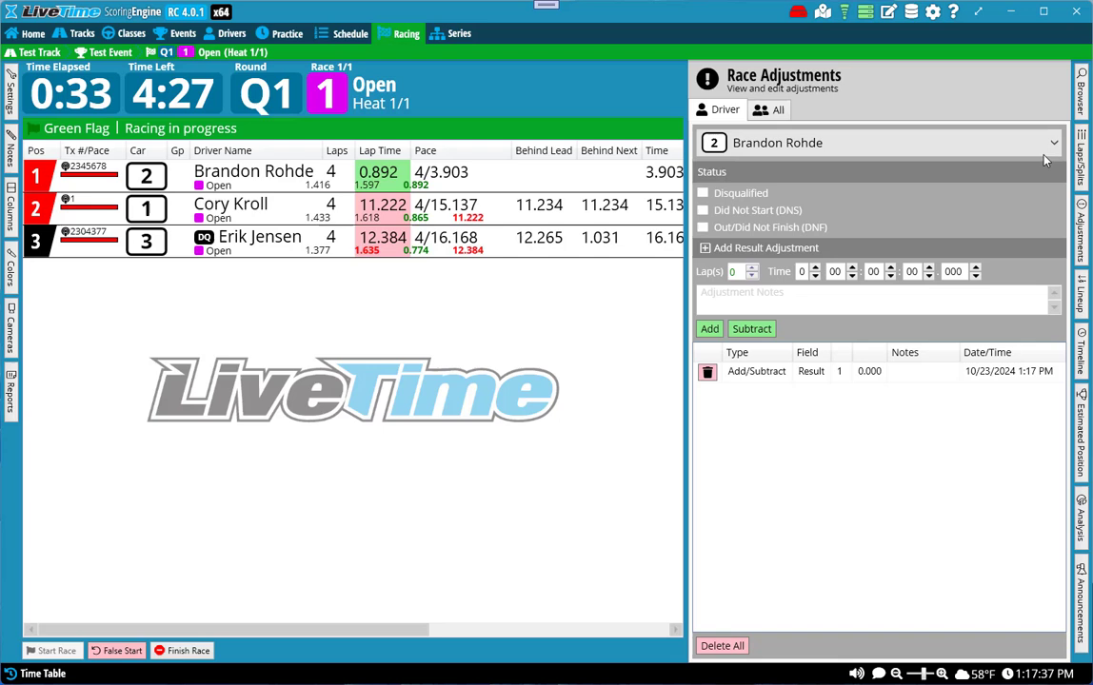
click(1081, 138)
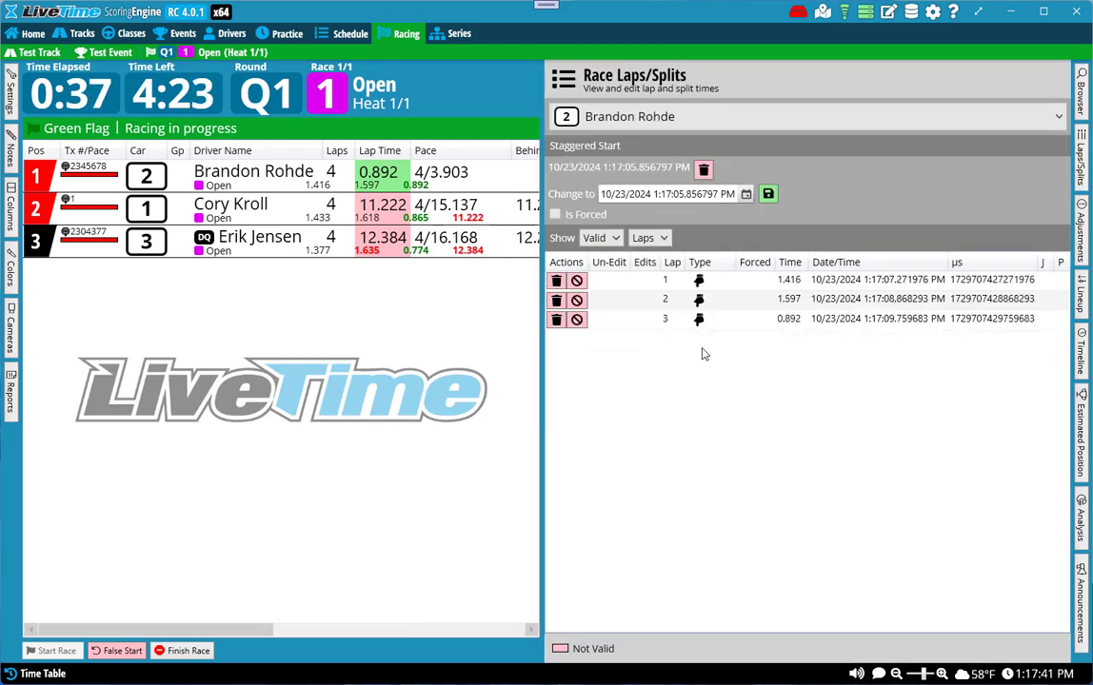
mouse_move(673, 338)
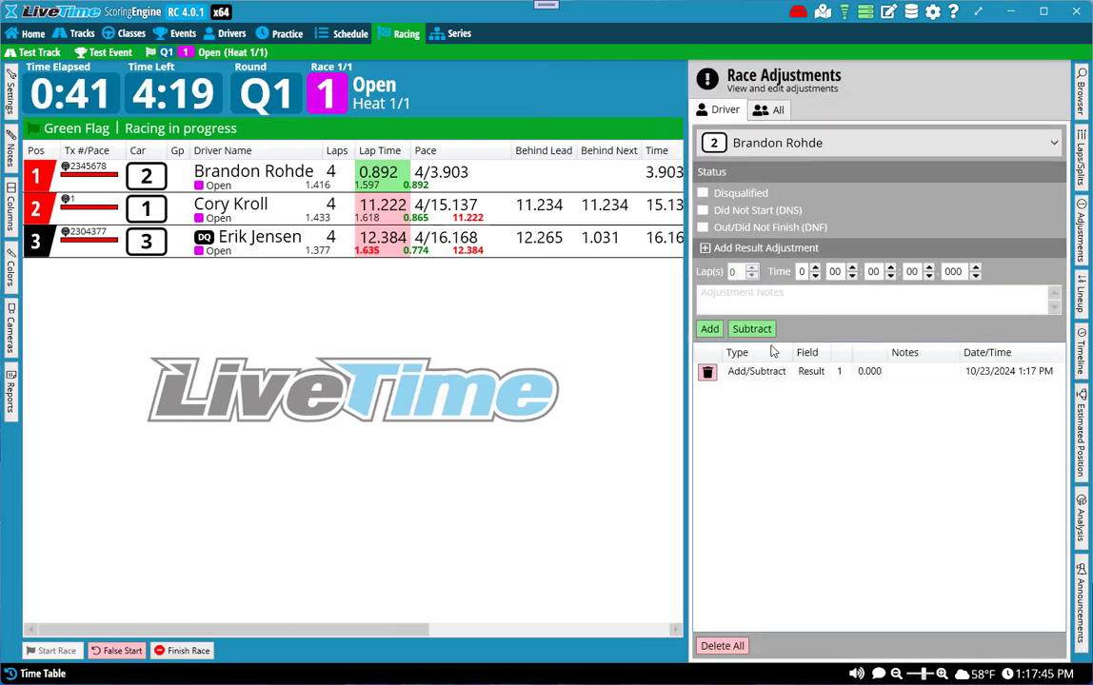
mouse_move(762, 434)
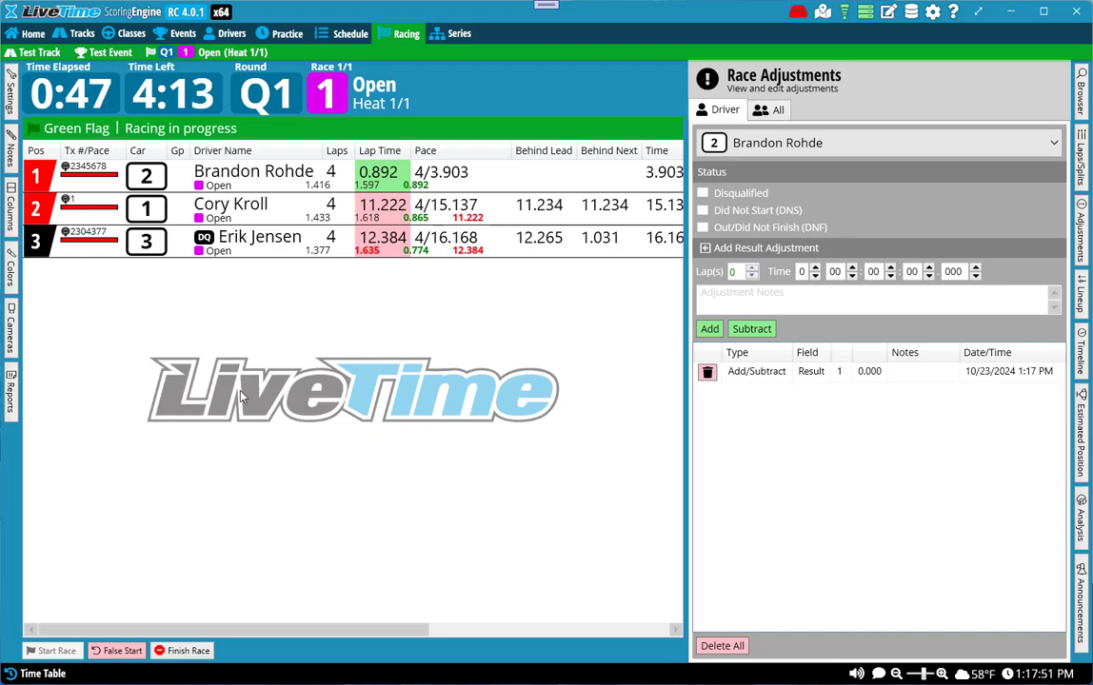
- Make the Adjustment Laps column visible in the race results table
click(11, 200)
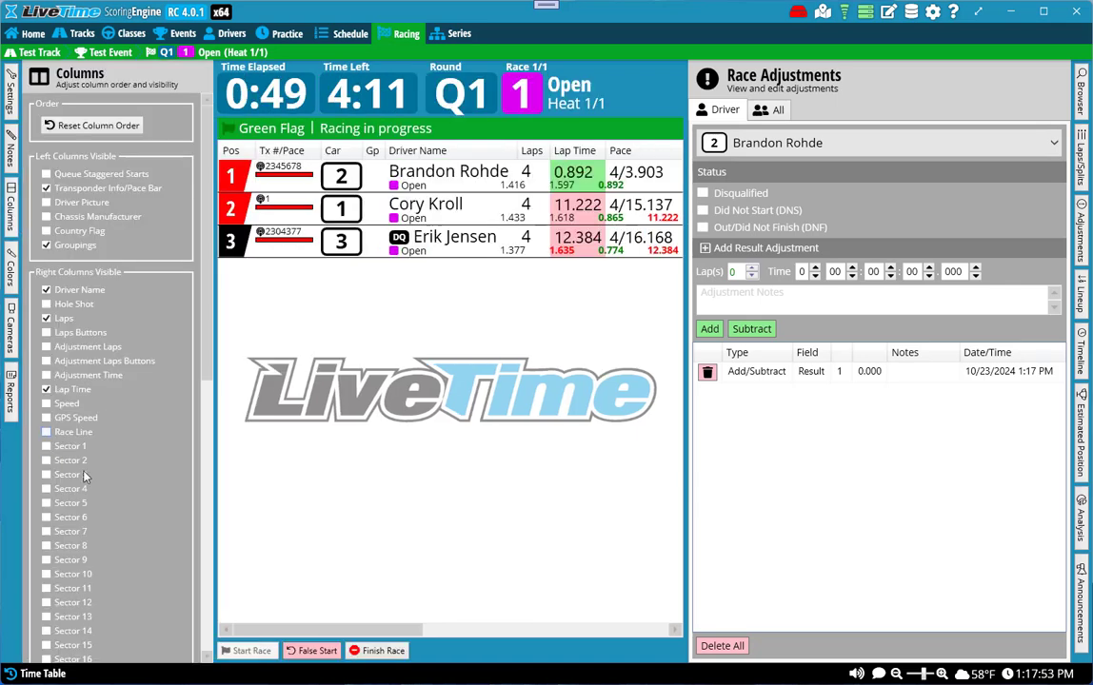
click(46, 347)
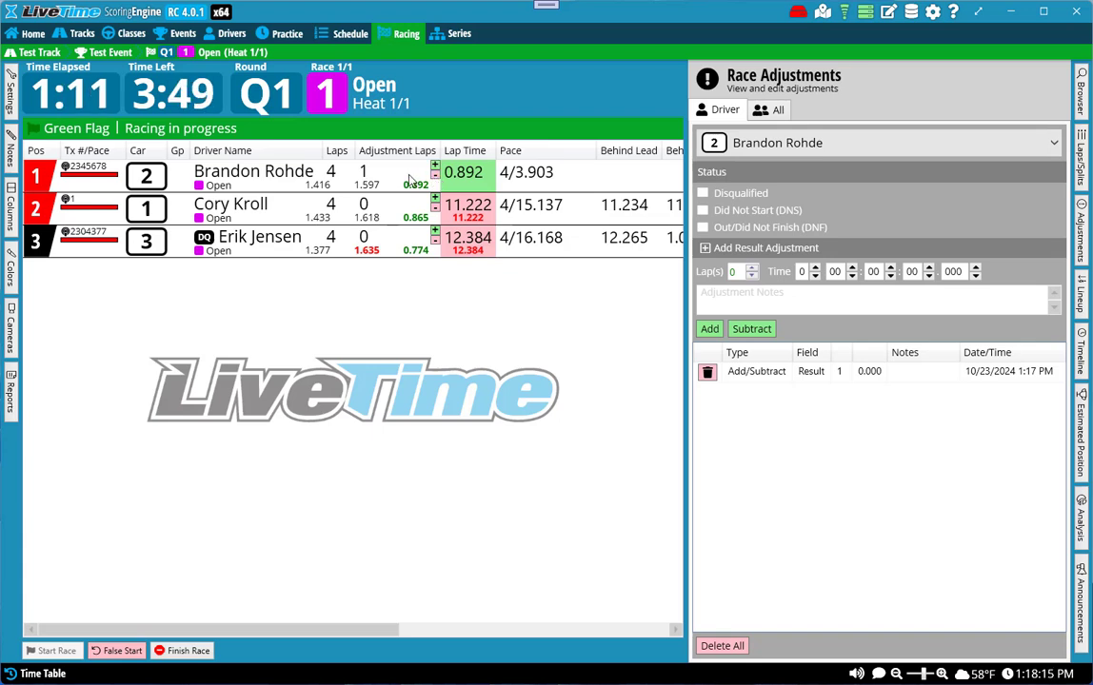
mouse_move(265, 299)
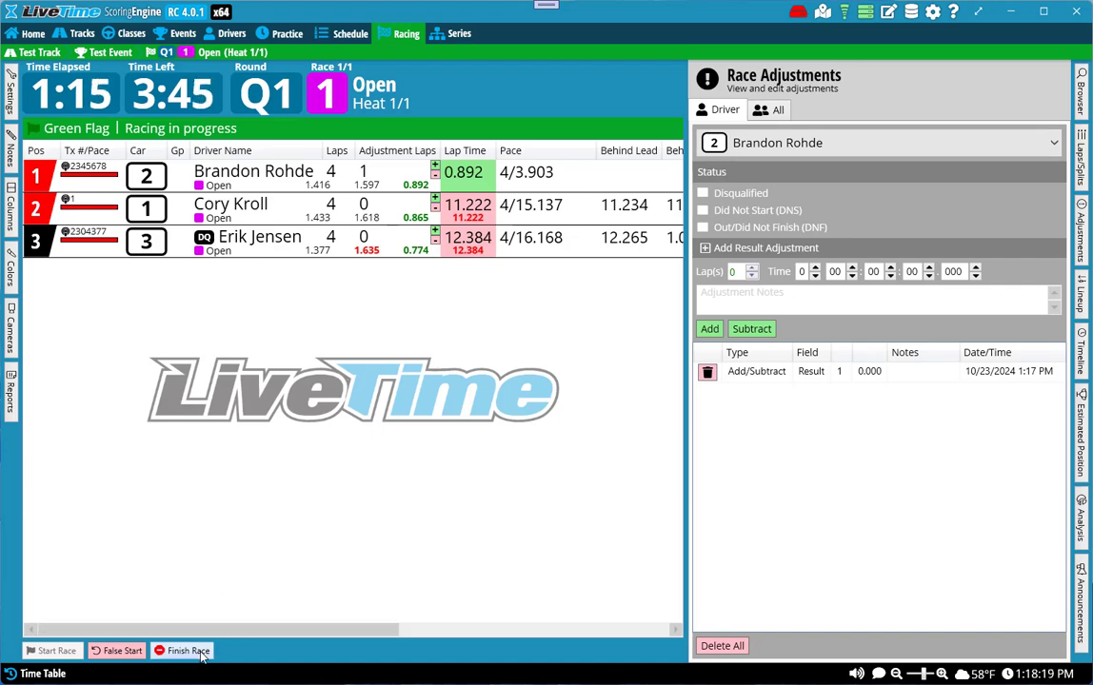
- Finish the race under the checkered flag
click(188, 650)
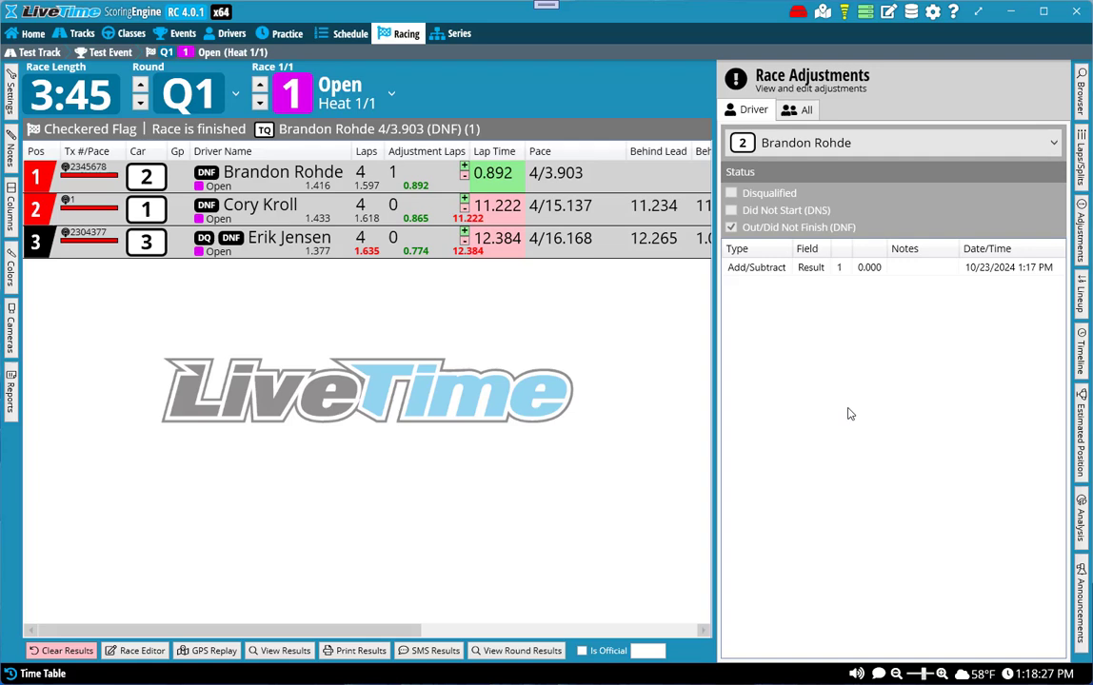
mouse_move(309, 590)
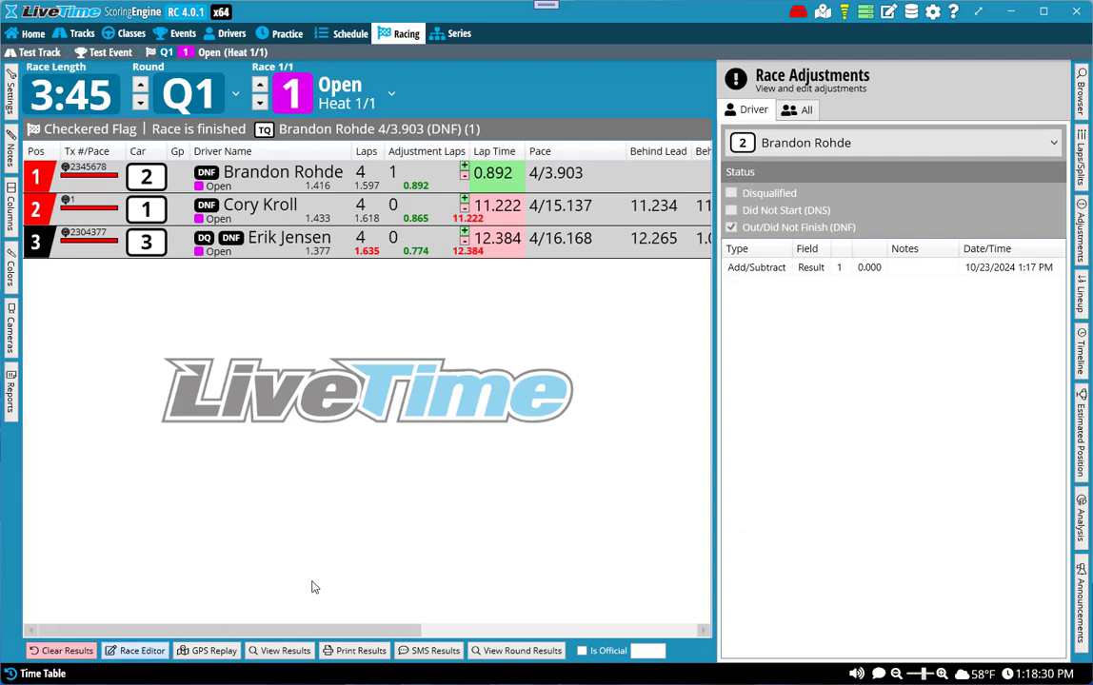
click(141, 650)
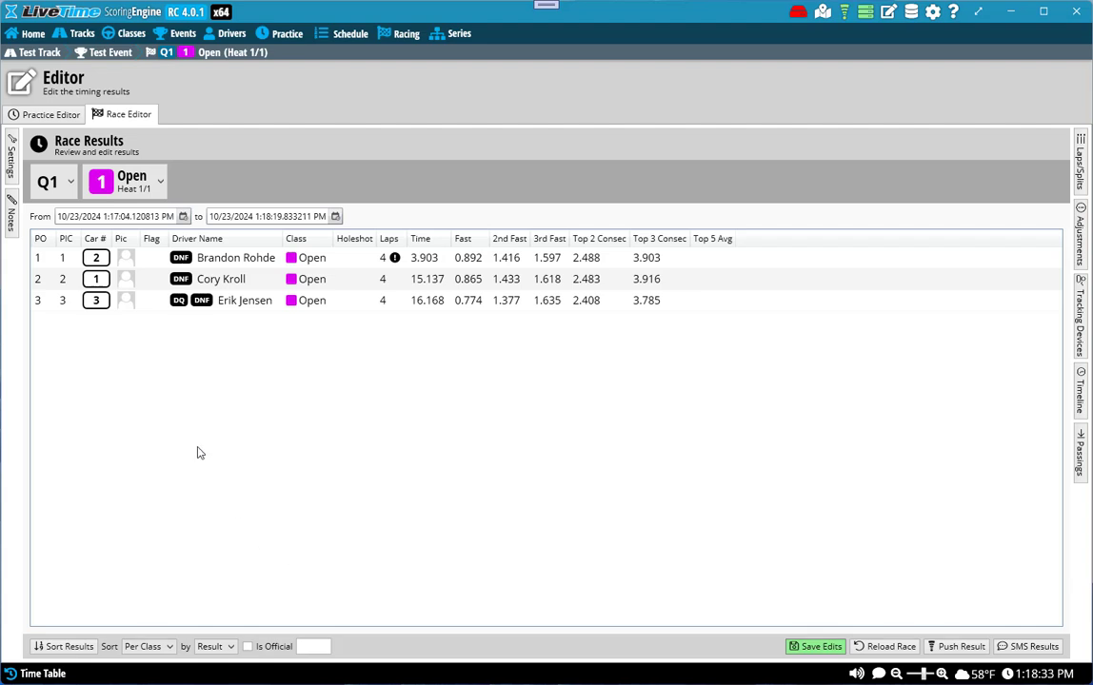
mouse_move(223, 355)
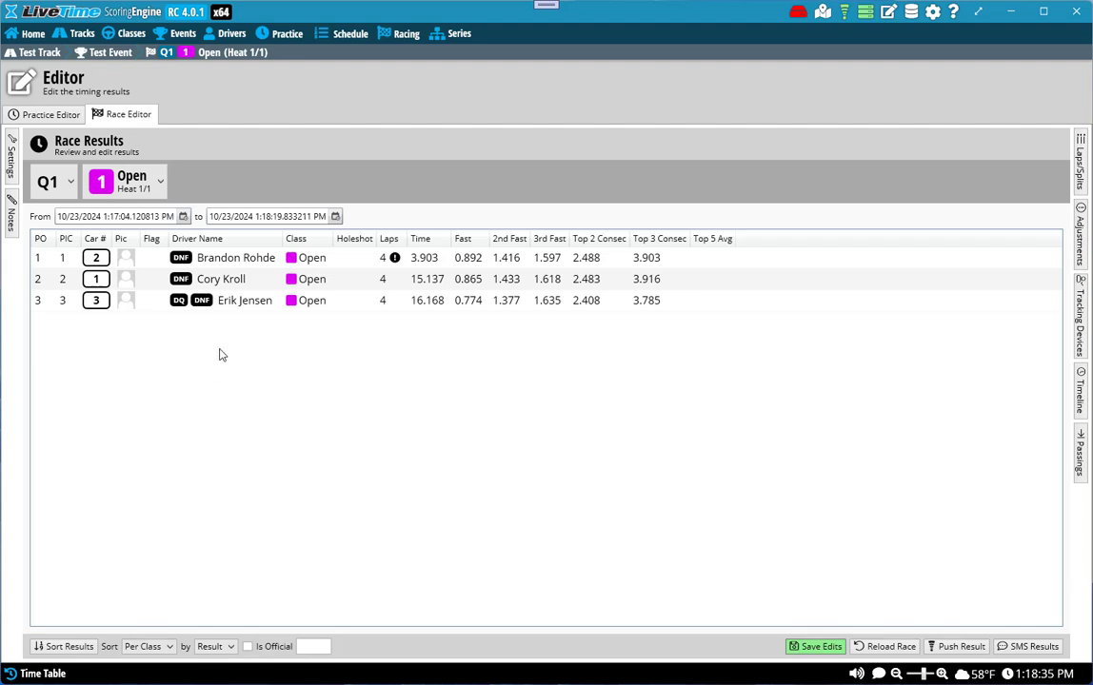
mouse_move(200, 348)
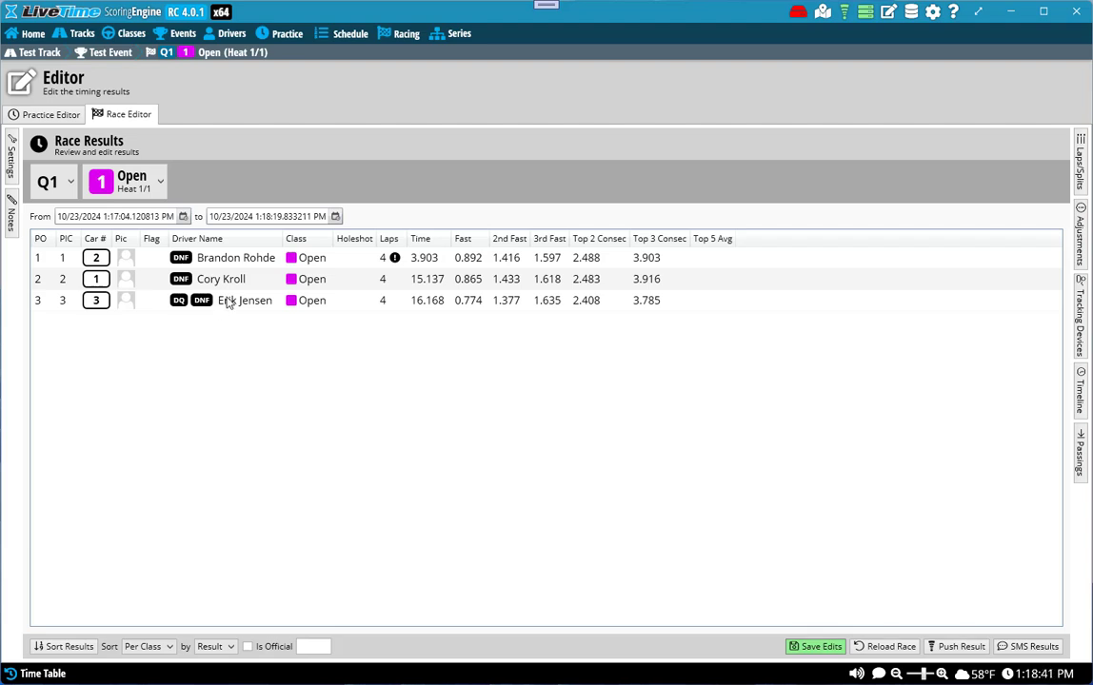
mouse_move(180, 310)
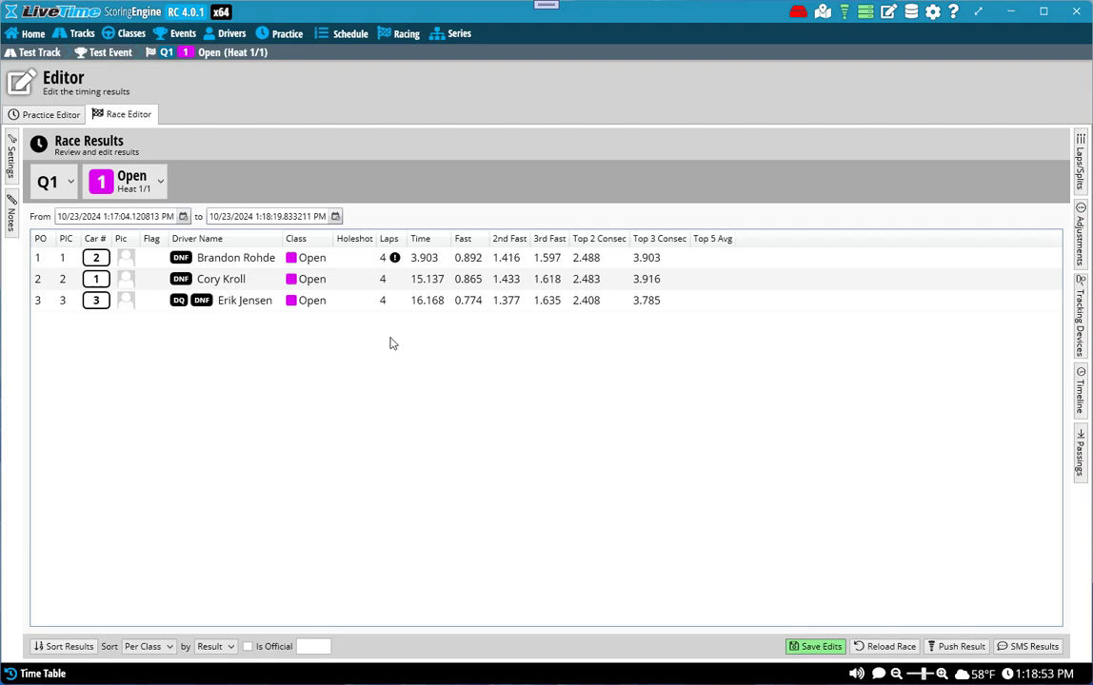
click(1080, 219)
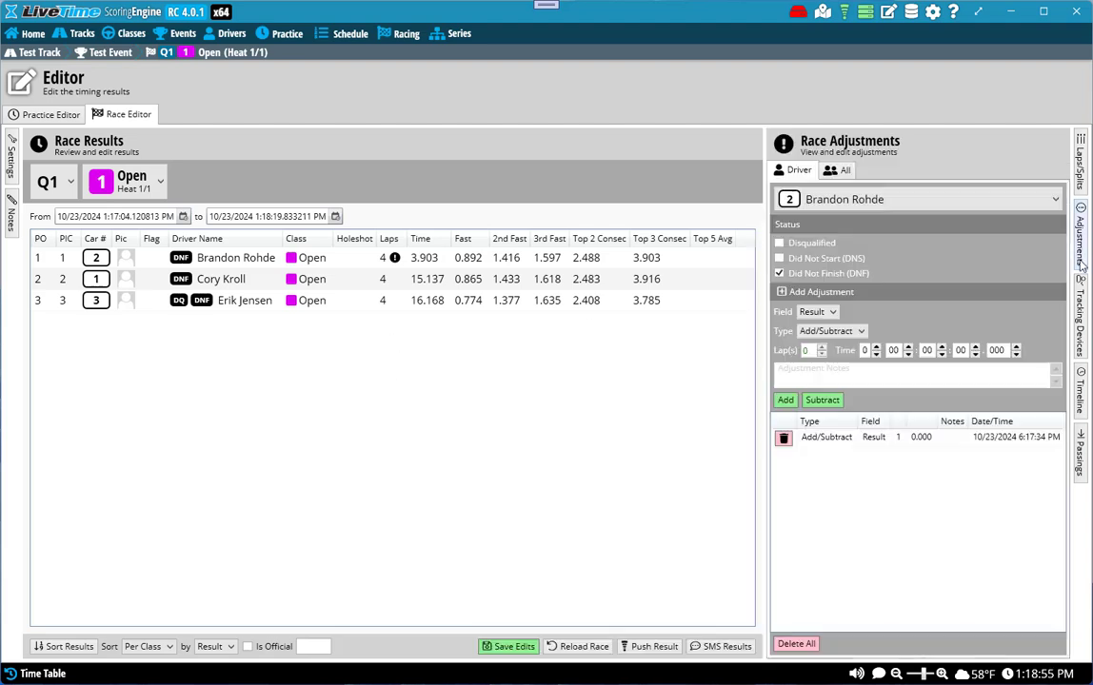
click(857, 437)
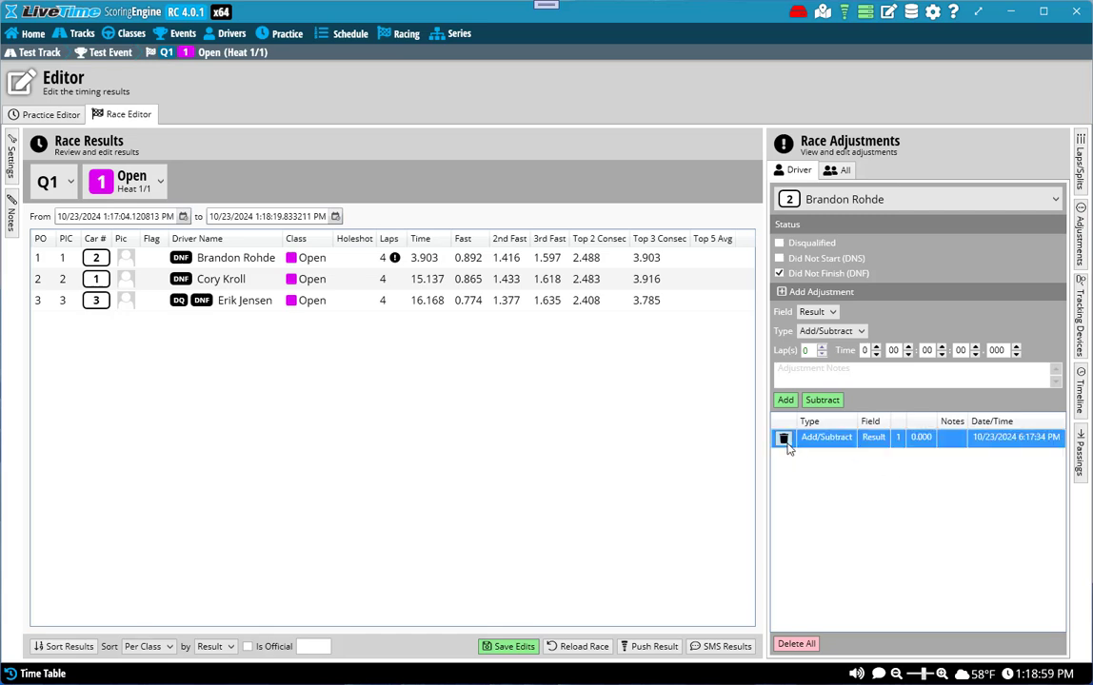
click(783, 437)
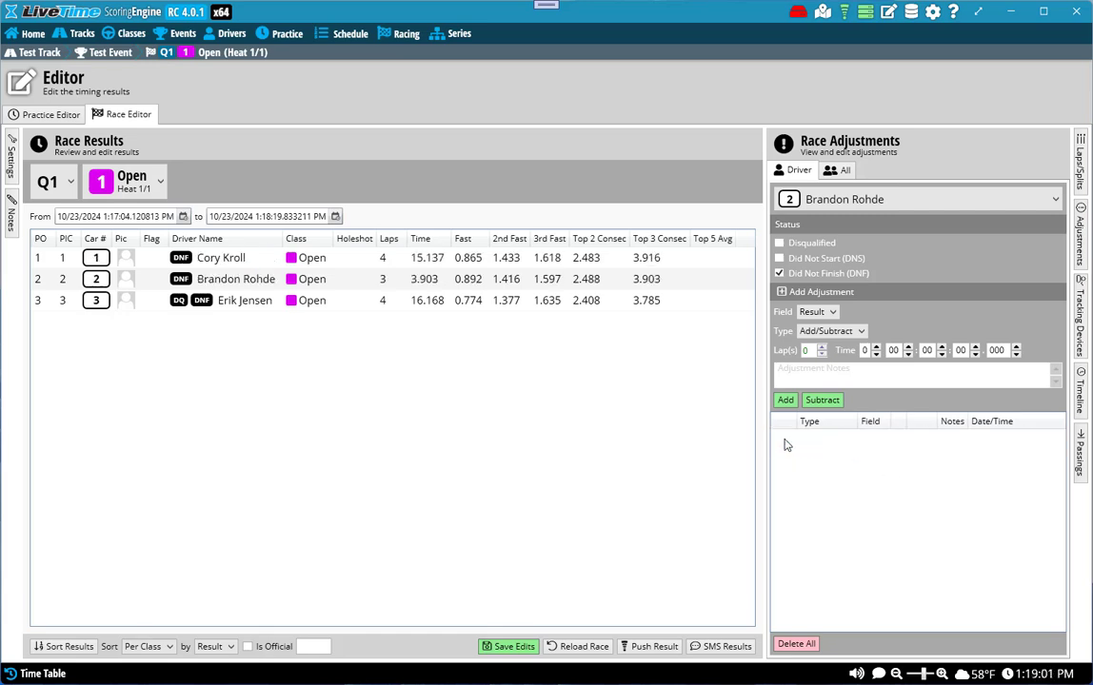
mouse_move(443, 407)
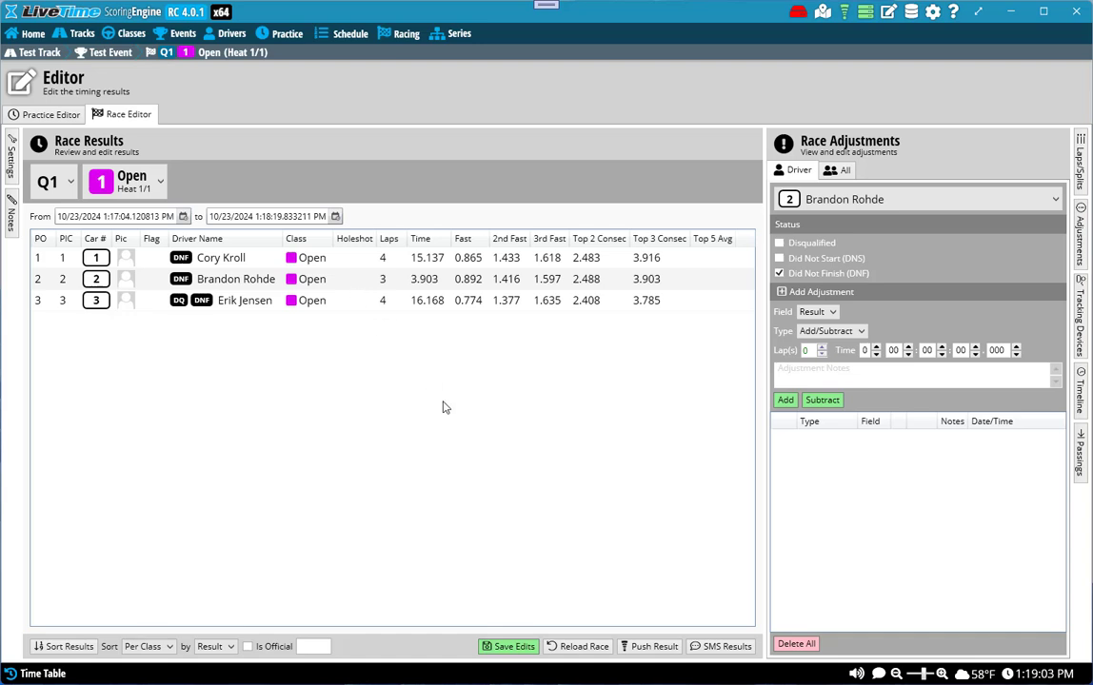
mouse_move(269, 337)
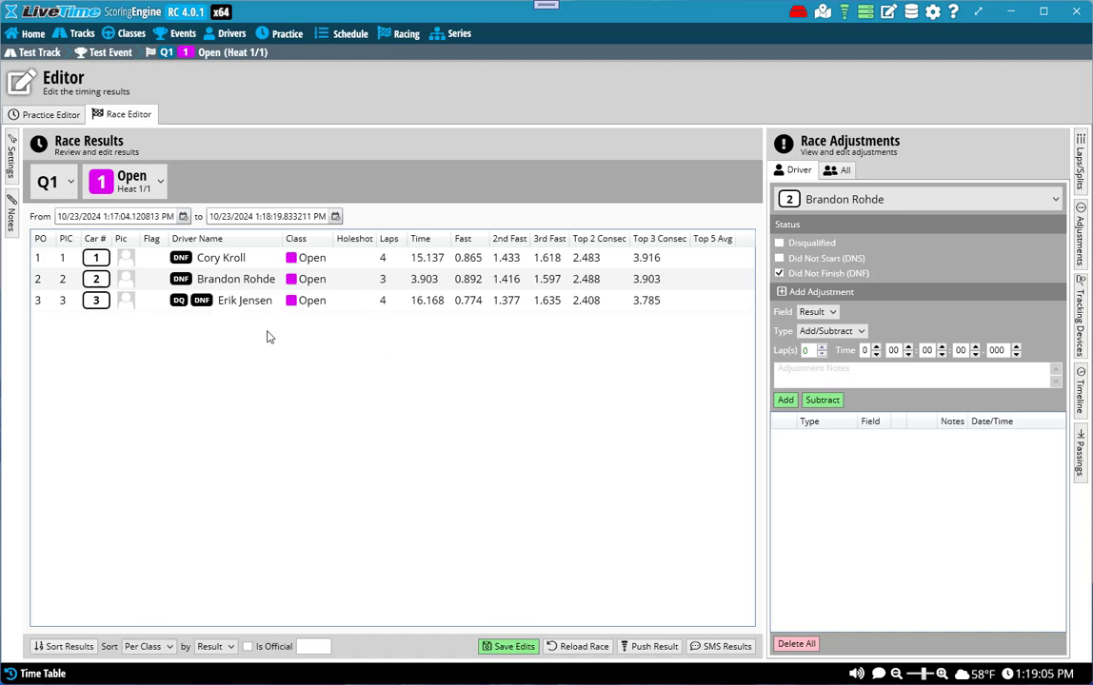
mouse_move(433, 355)
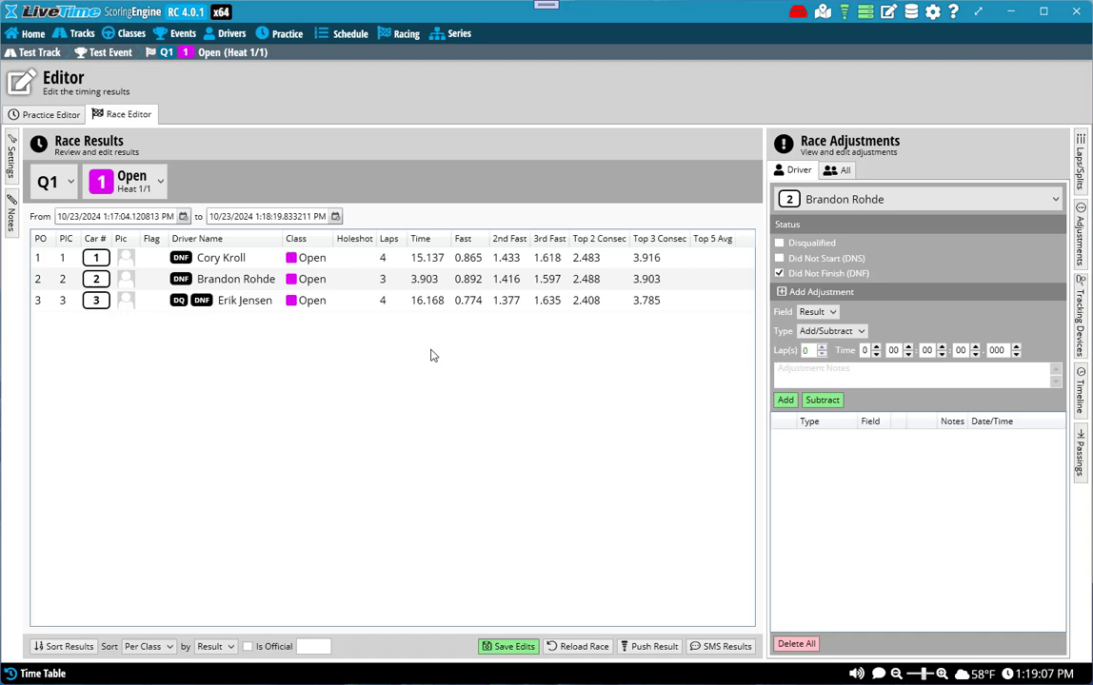
mouse_move(682, 416)
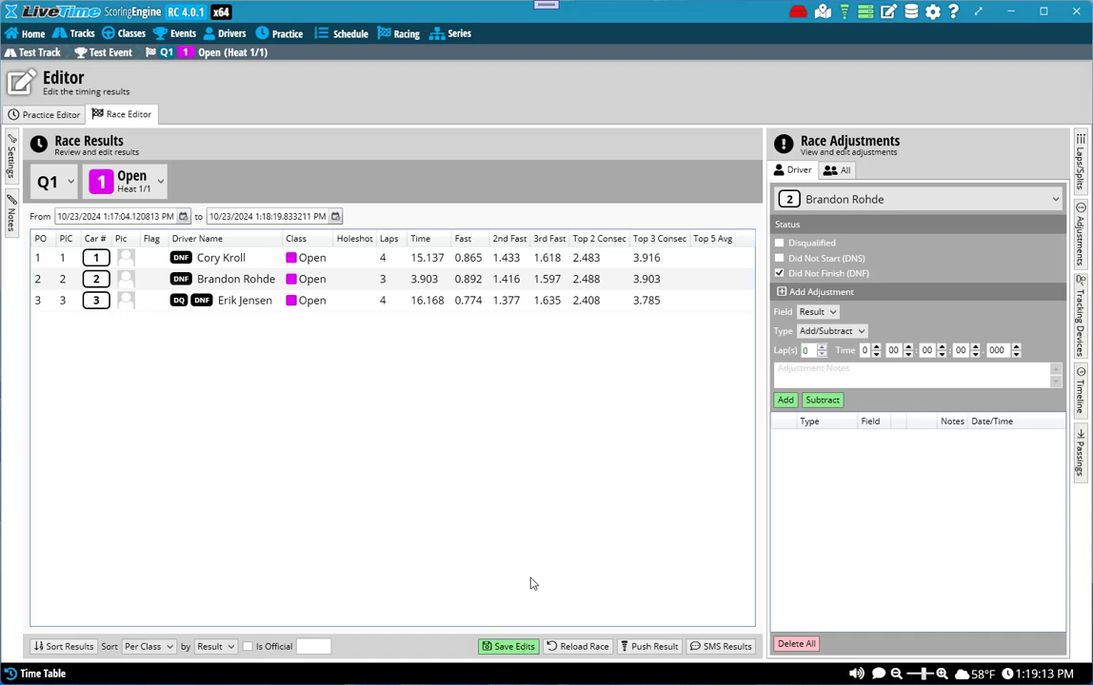
mouse_move(511, 666)
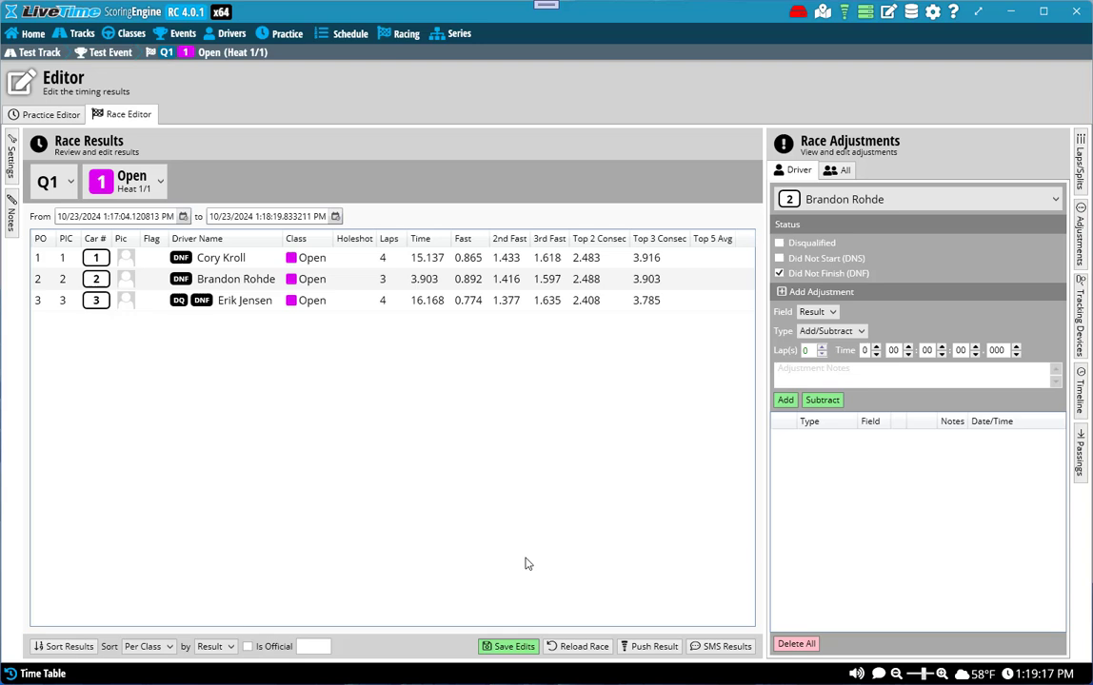
- Save the edited race results, confirming the recalculation and dismissing the message
click(508, 647)
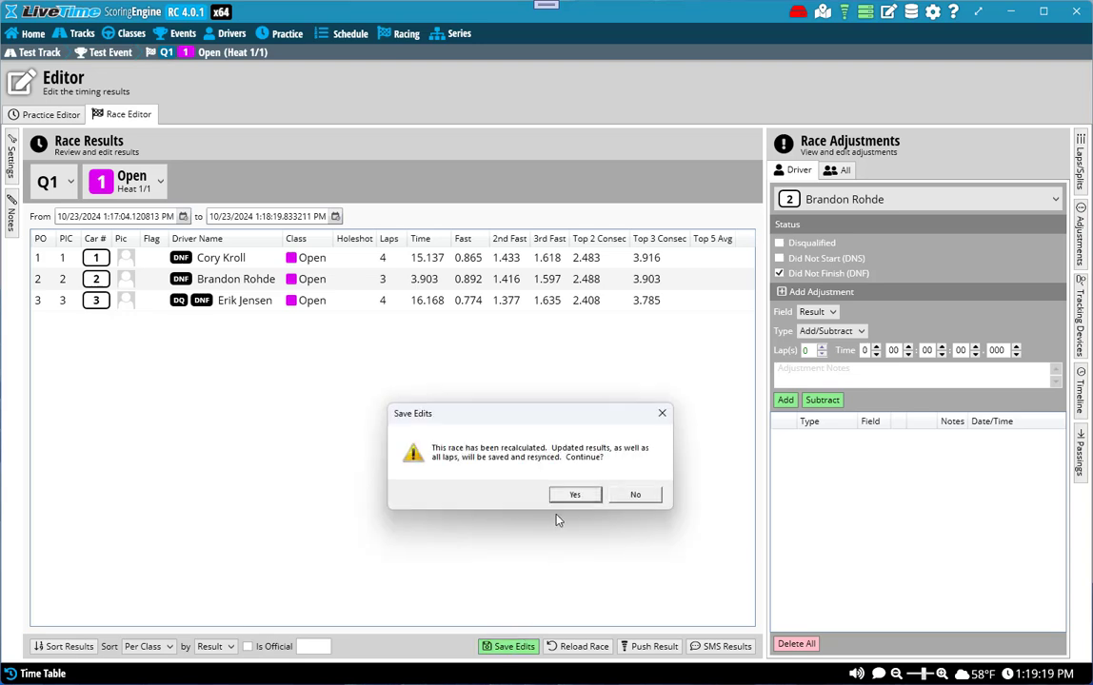
click(575, 494)
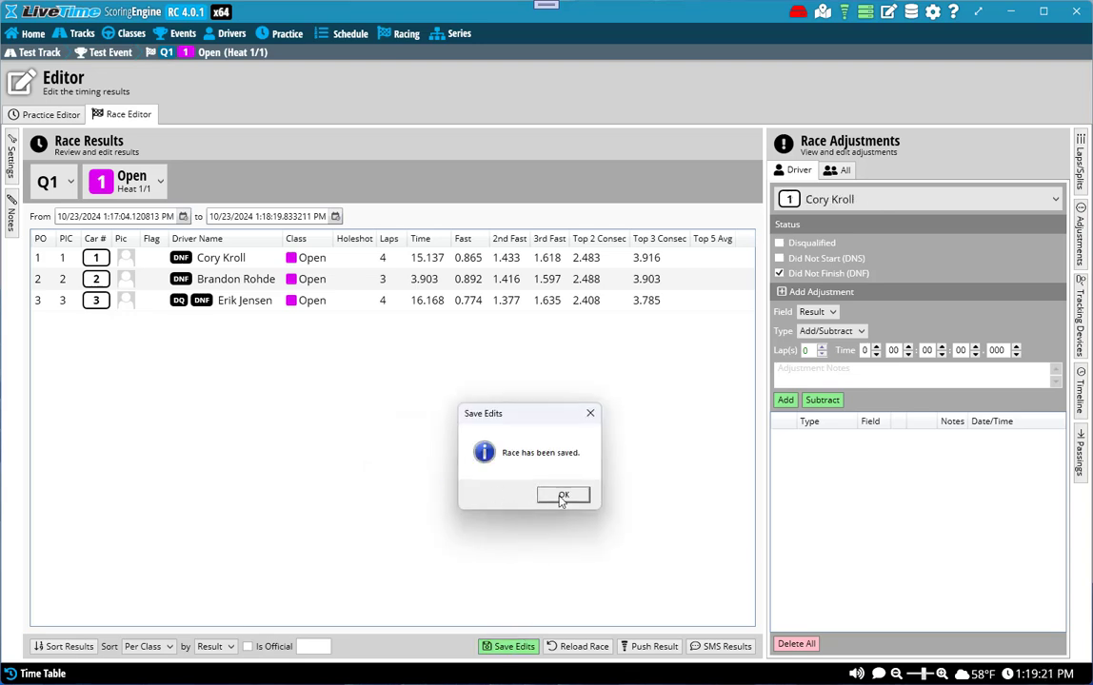
click(562, 496)
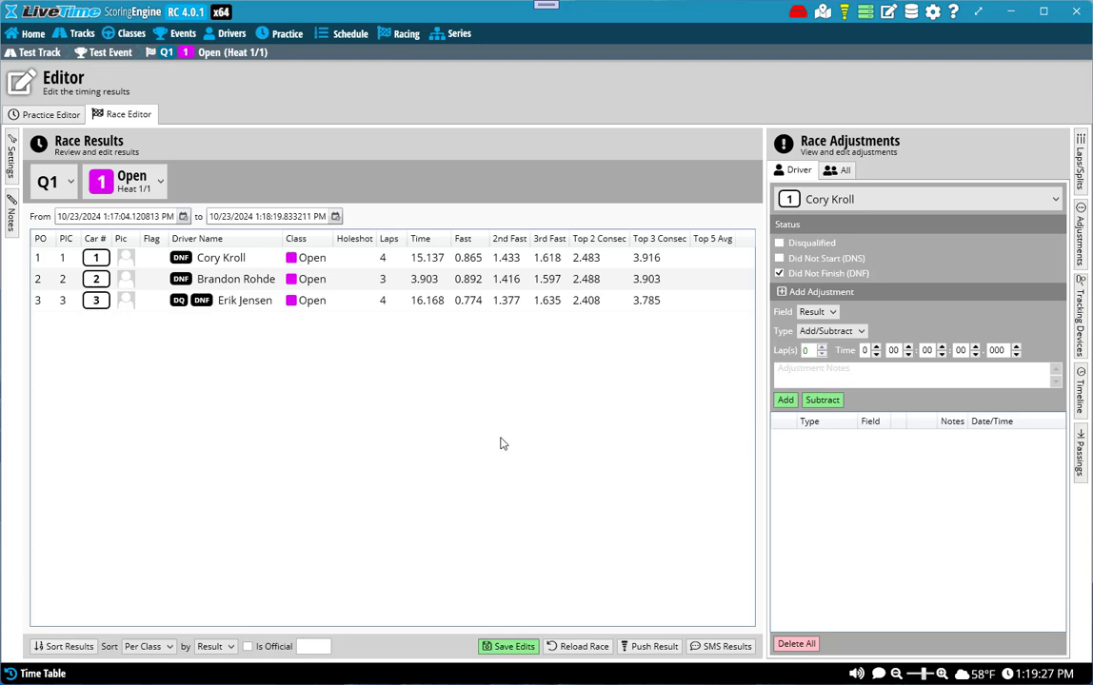
mouse_move(427, 456)
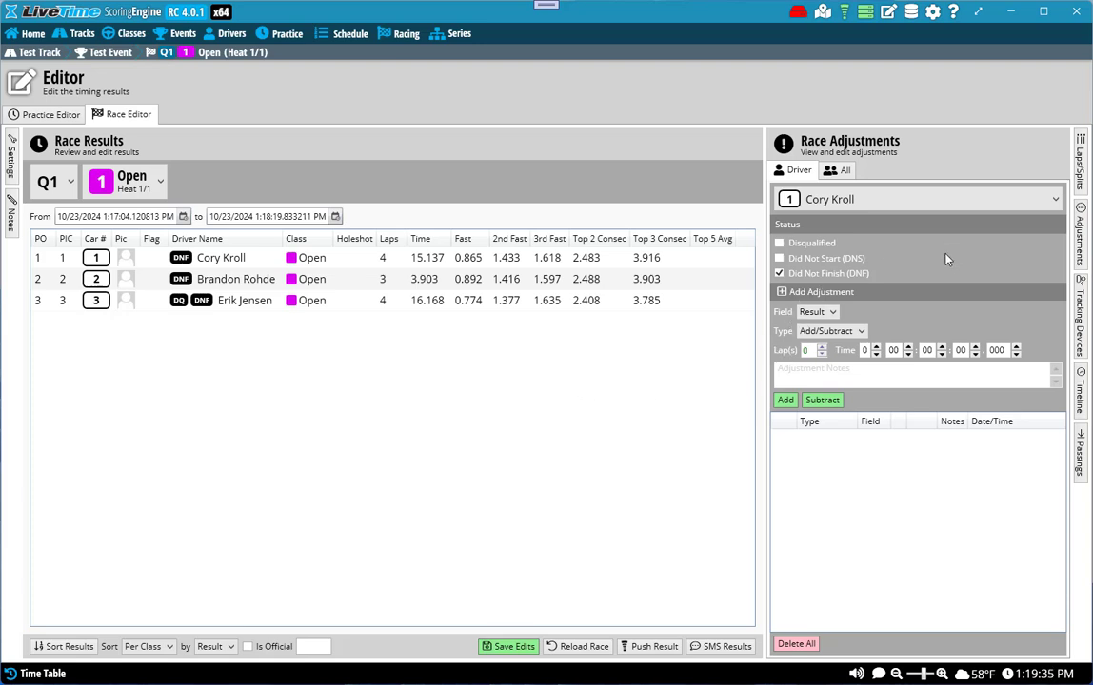
click(829, 313)
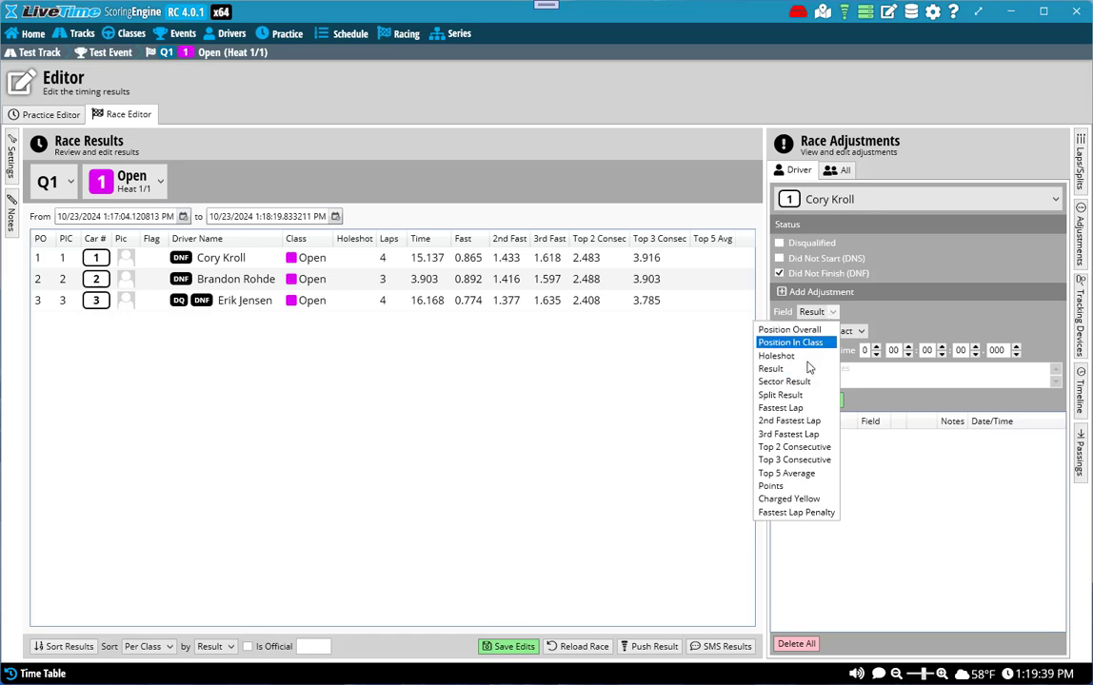
mouse_move(780, 408)
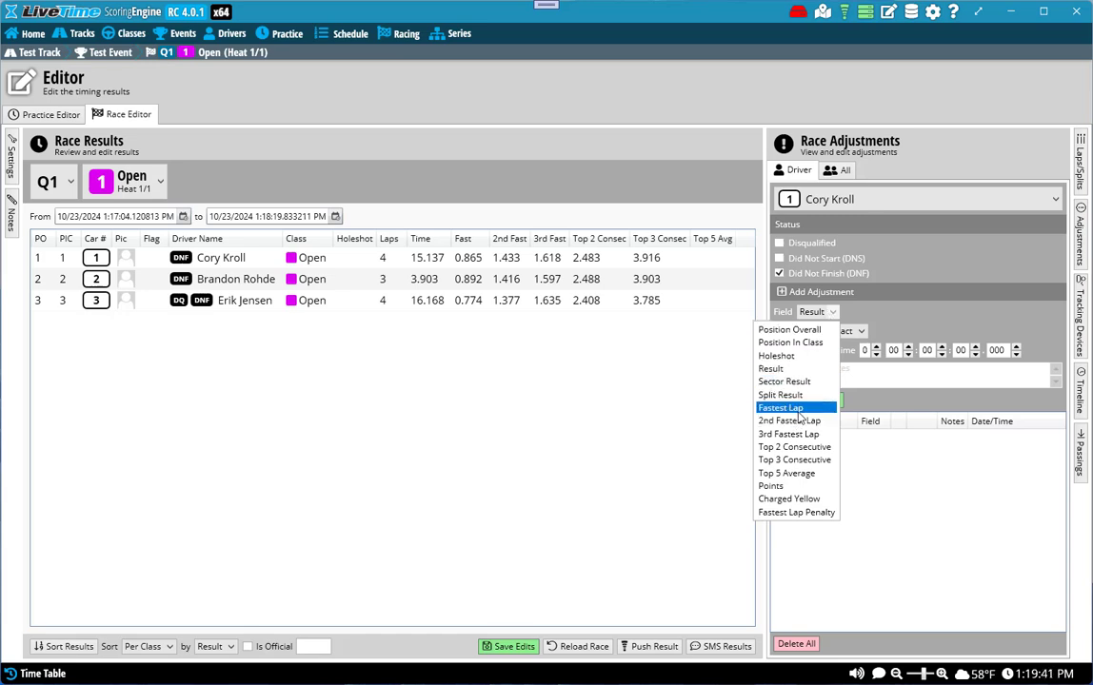
mouse_move(795, 459)
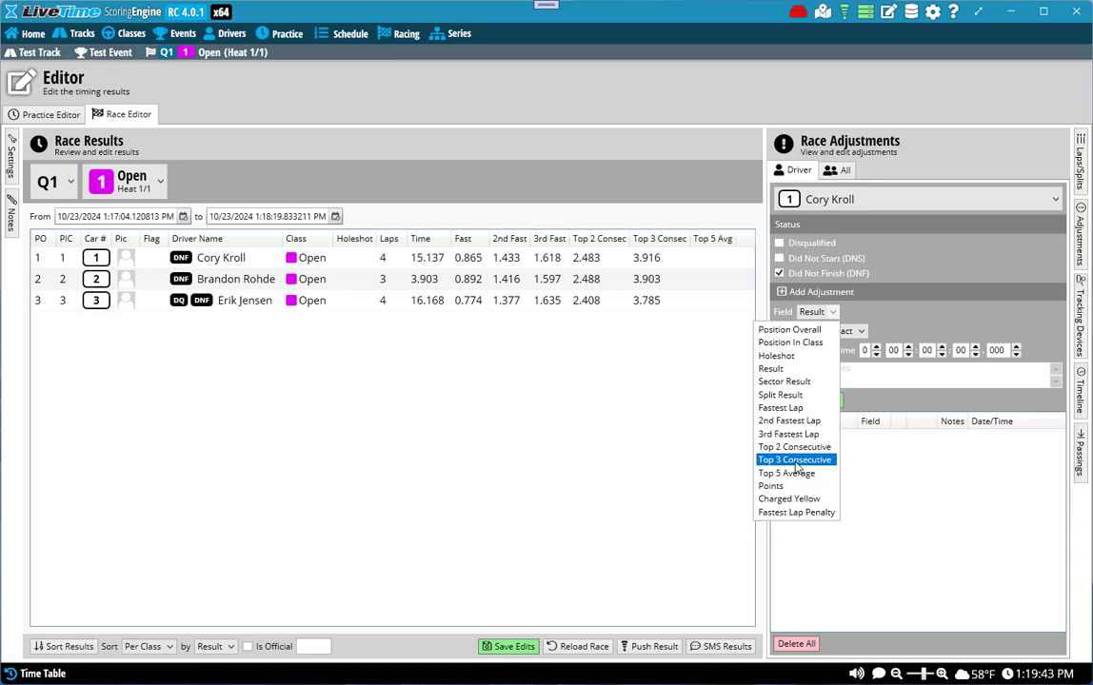
mouse_move(779, 486)
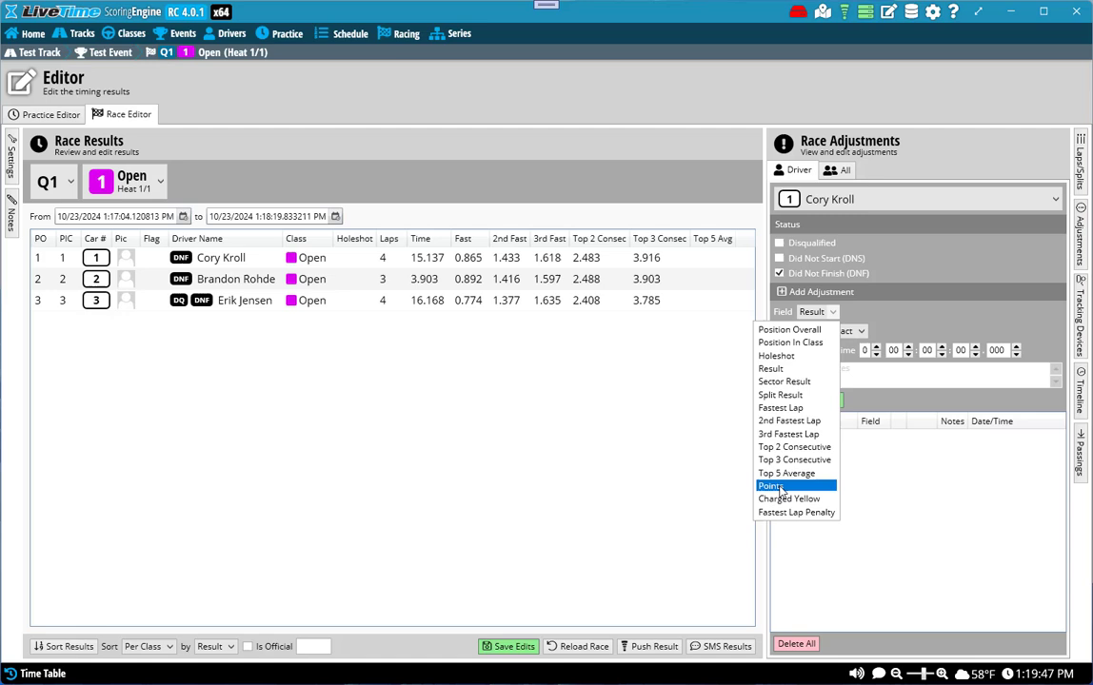
mouse_move(780, 394)
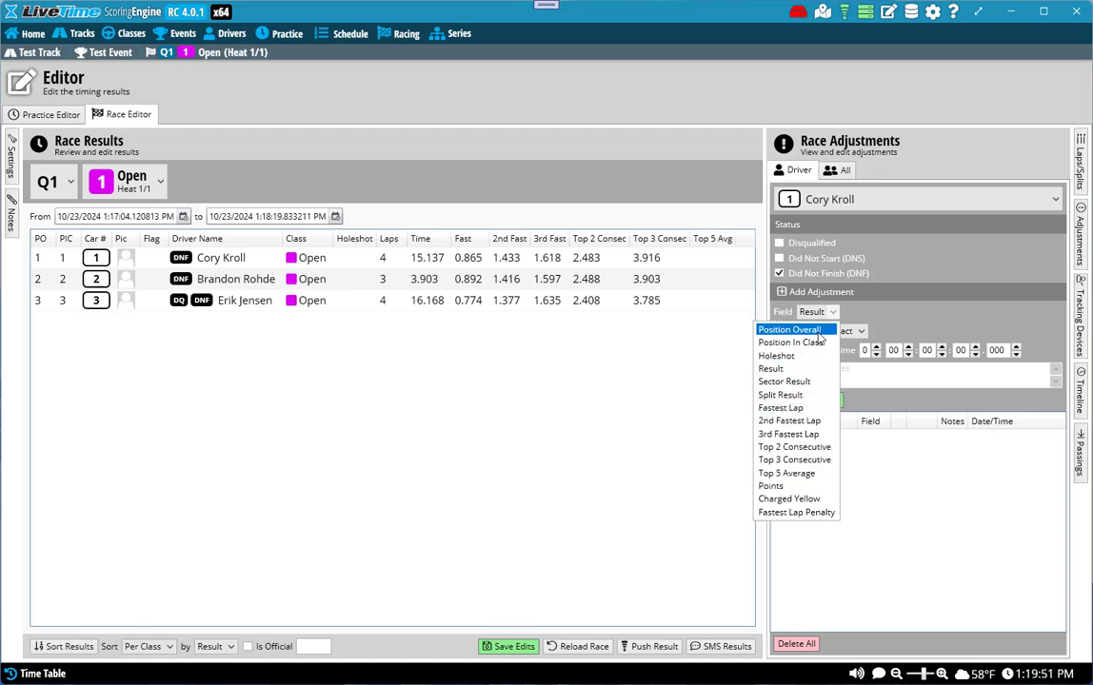
mouse_move(791, 343)
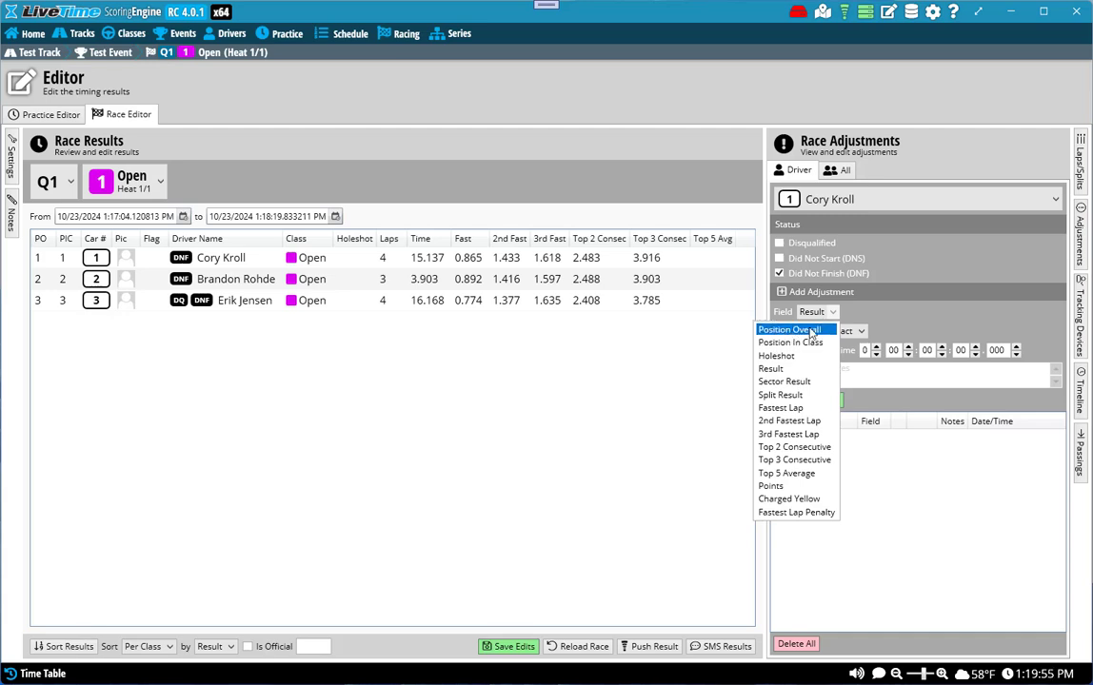
click(792, 329)
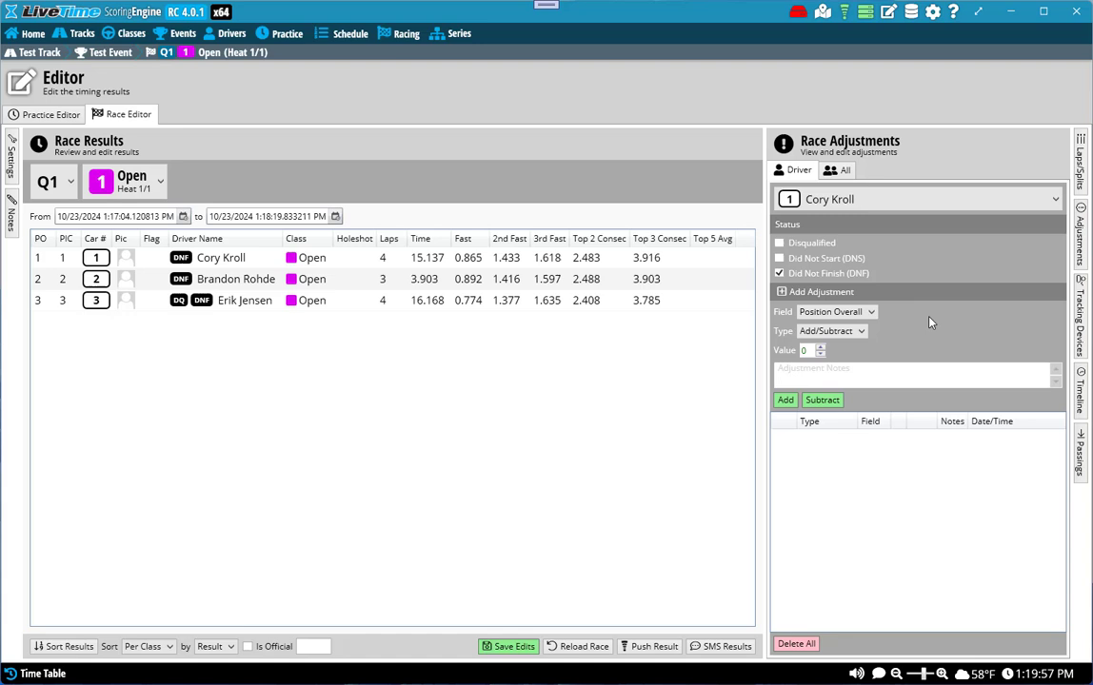
mouse_move(947, 287)
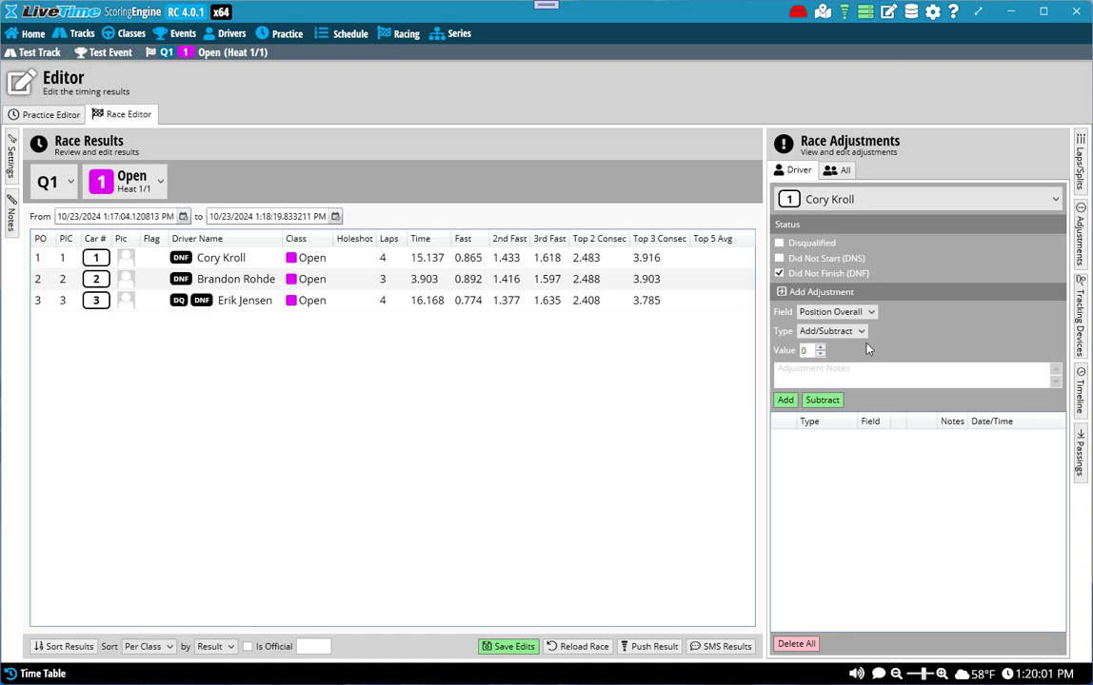
click(819, 347)
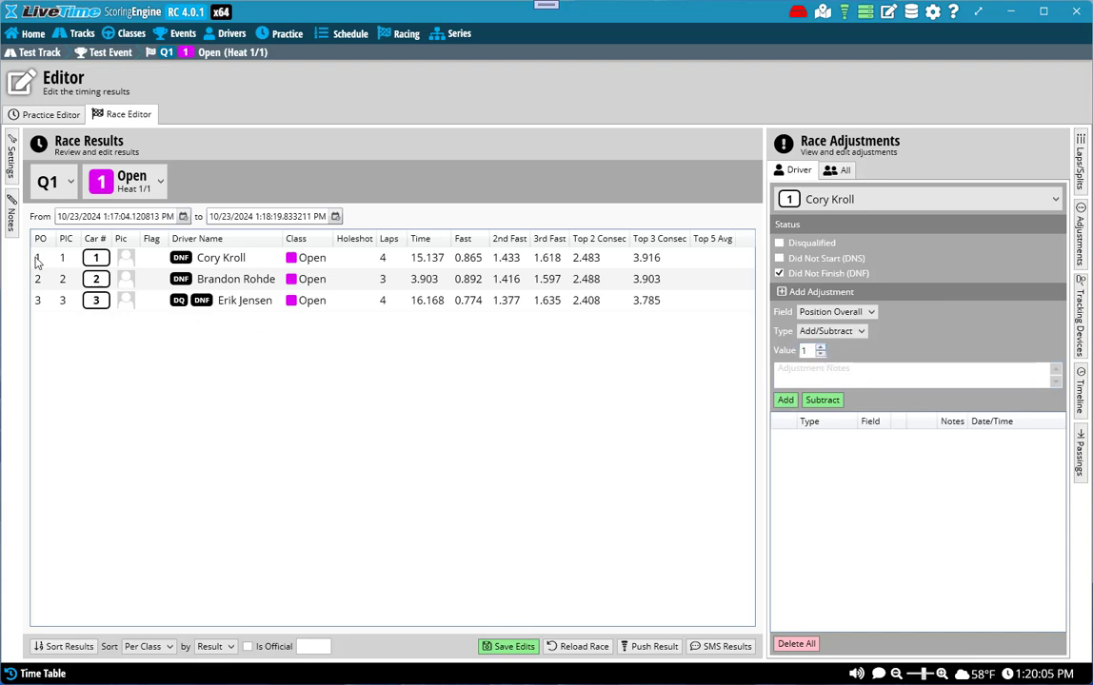
click(785, 400)
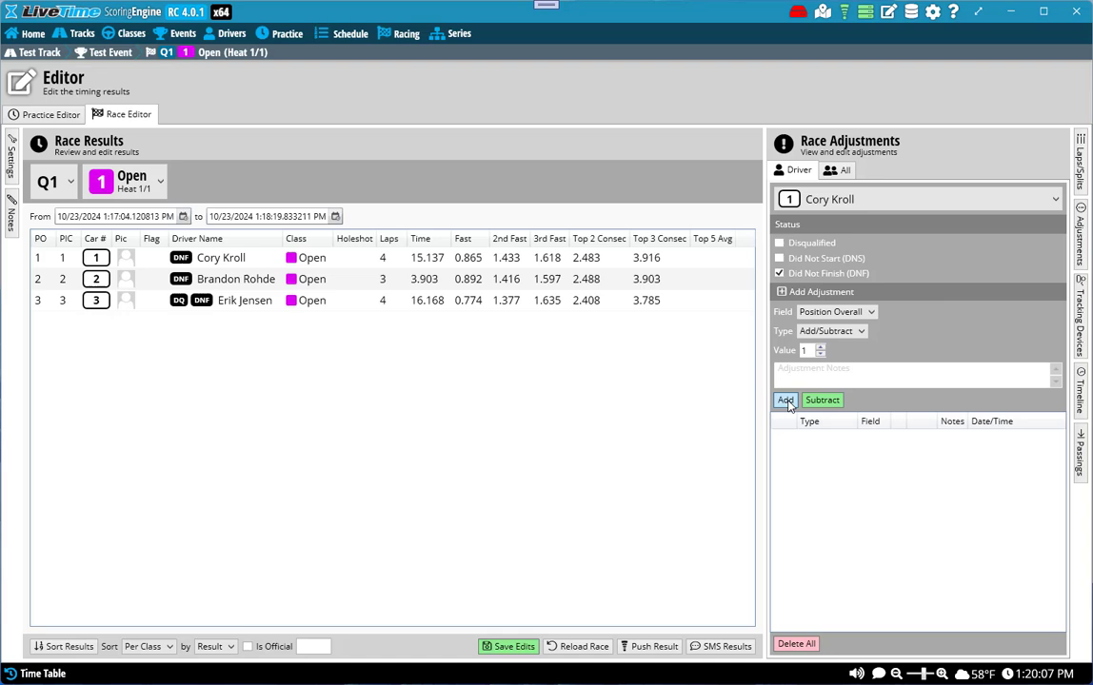
click(784, 400)
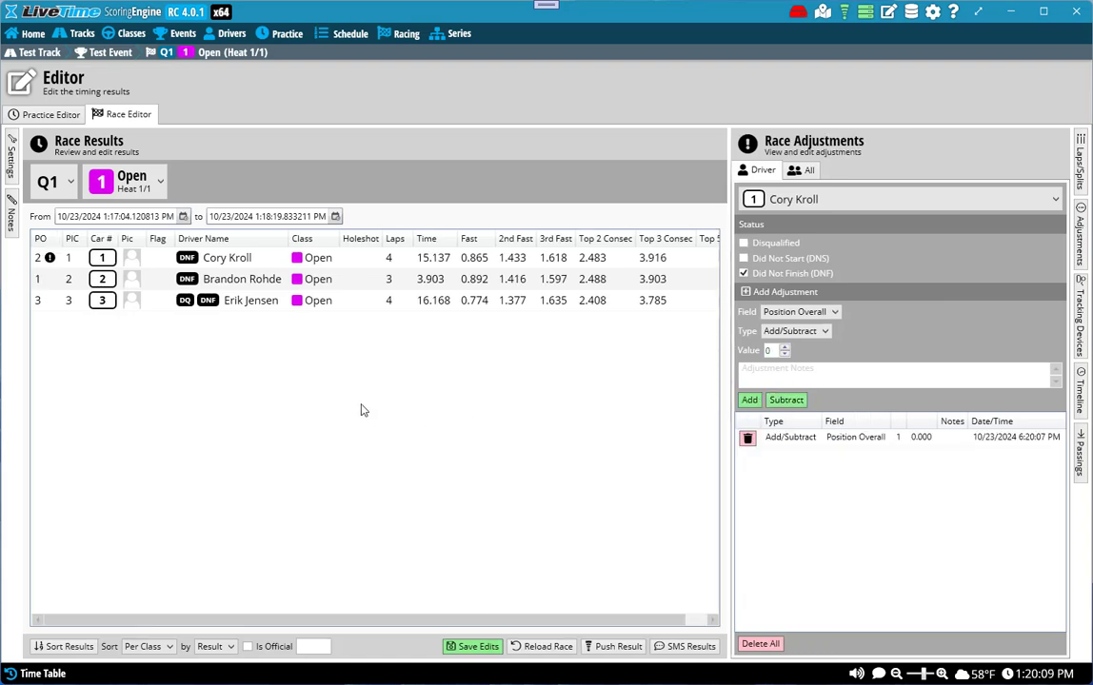
mouse_move(57, 291)
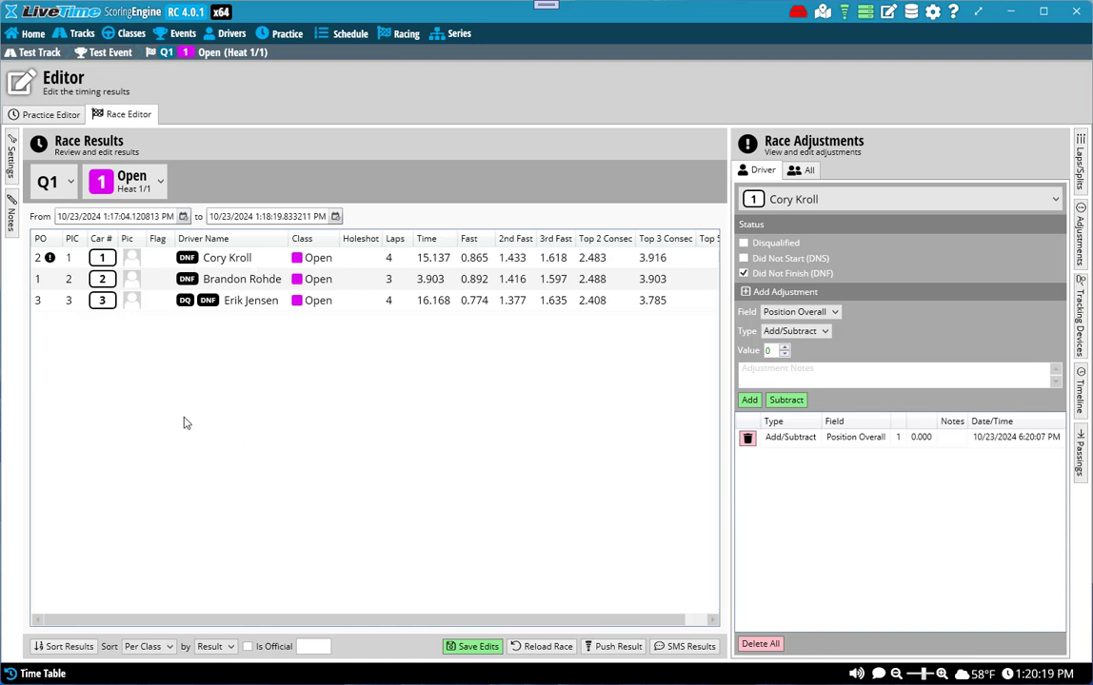
mouse_move(158, 614)
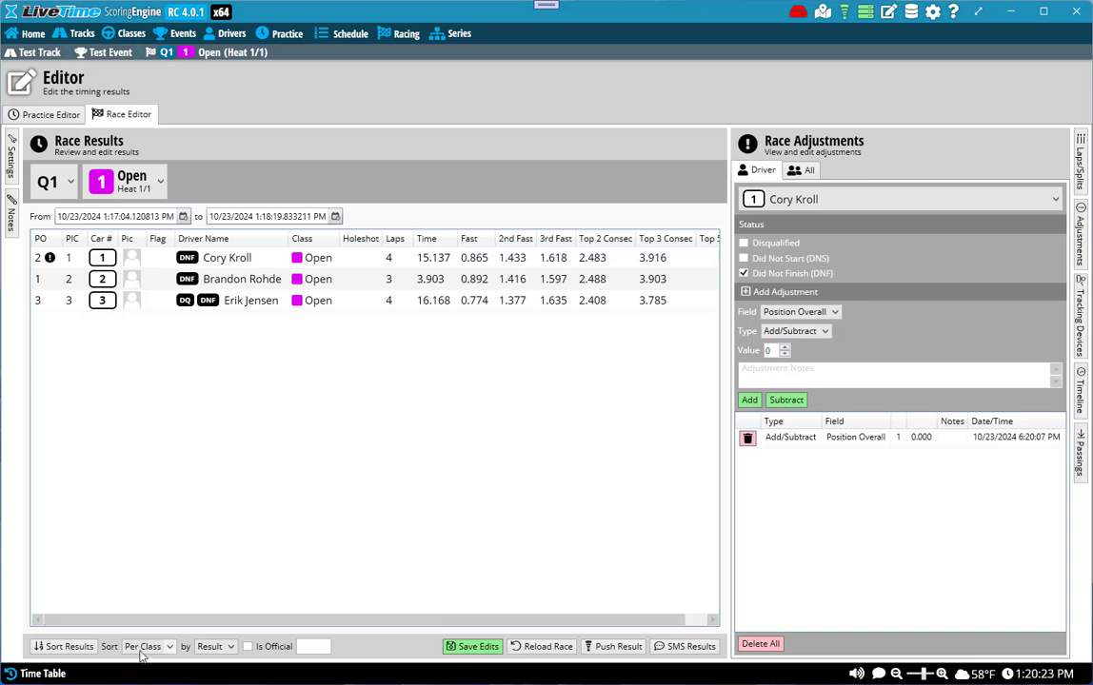
click(148, 647)
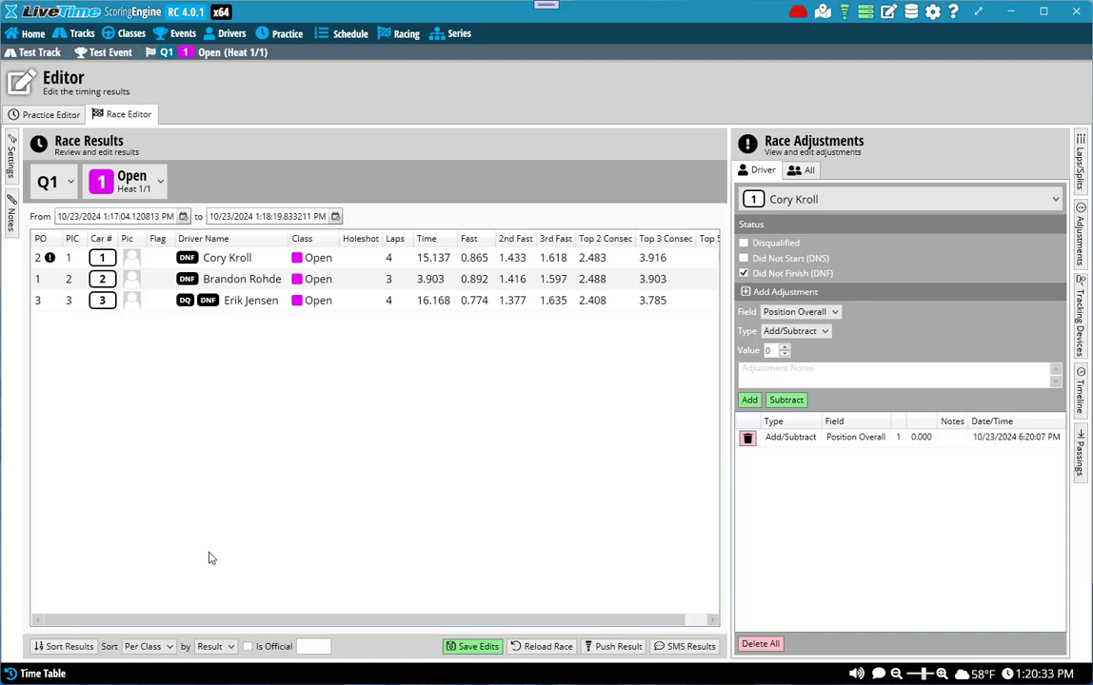
mouse_move(398, 407)
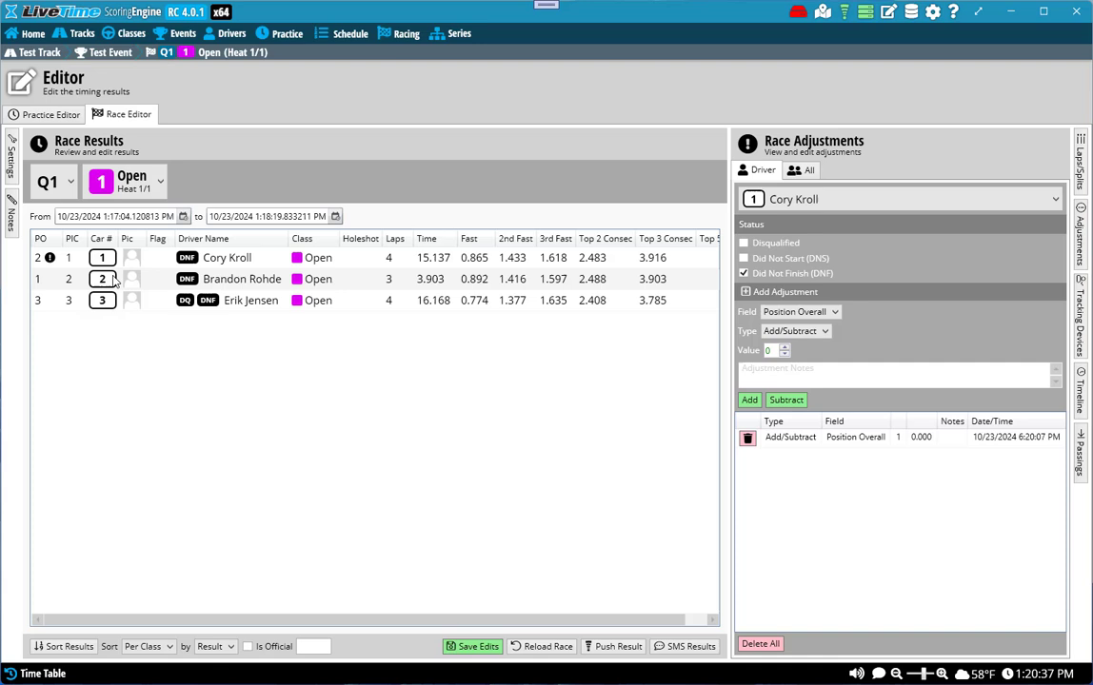
click(799, 311)
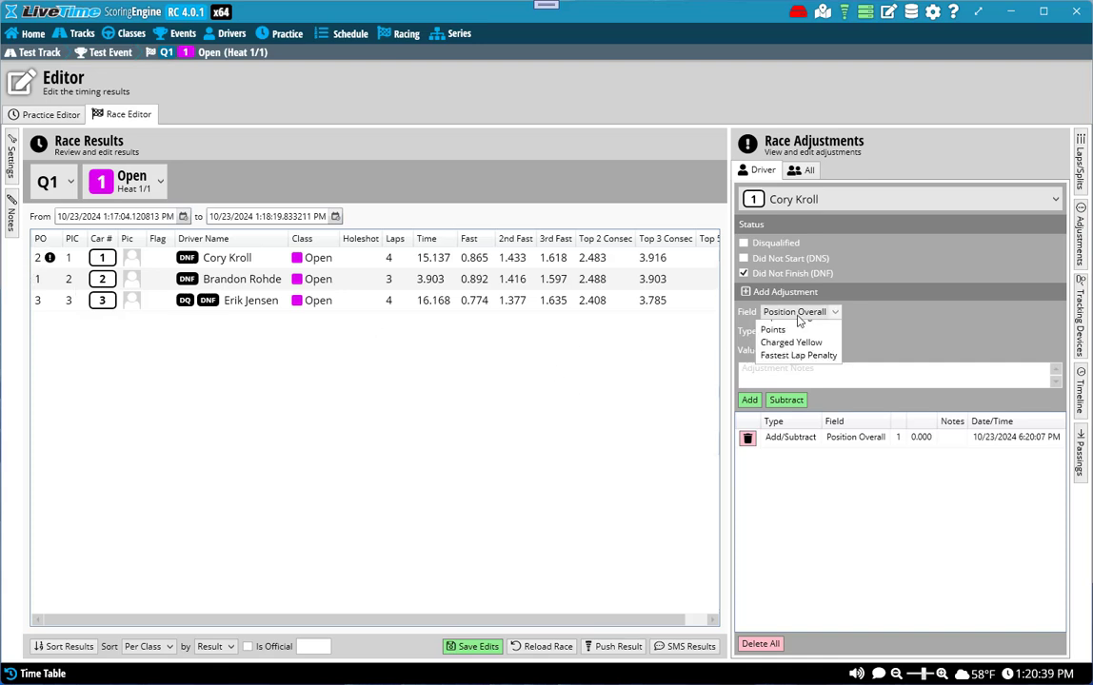
click(800, 311)
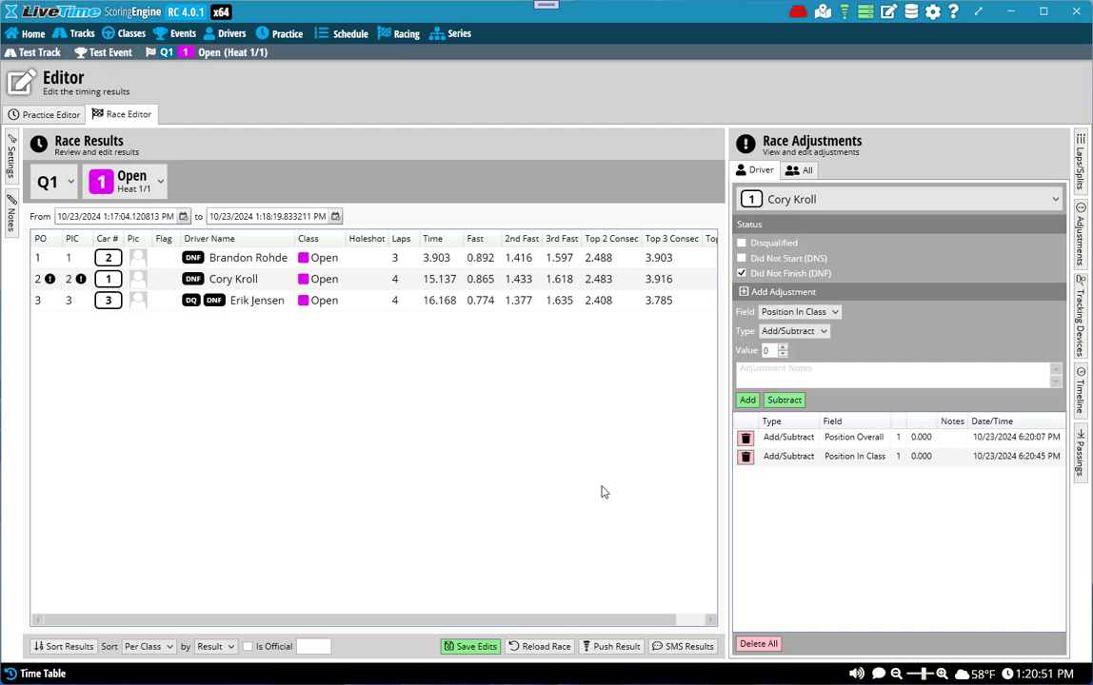
mouse_move(452, 404)
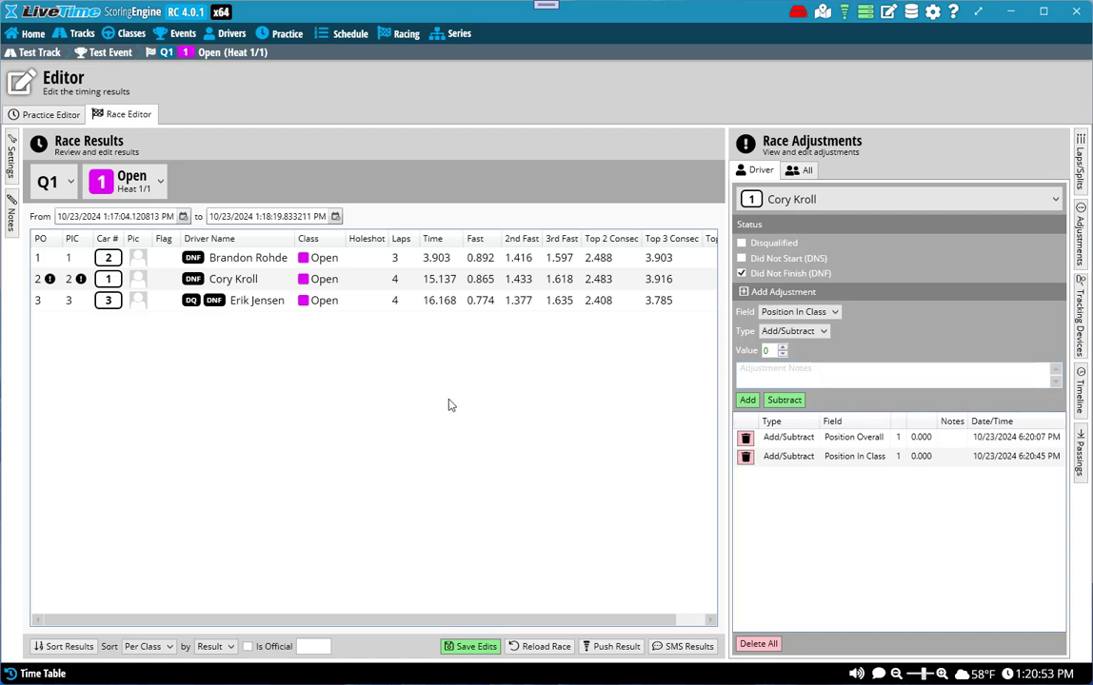
click(798, 313)
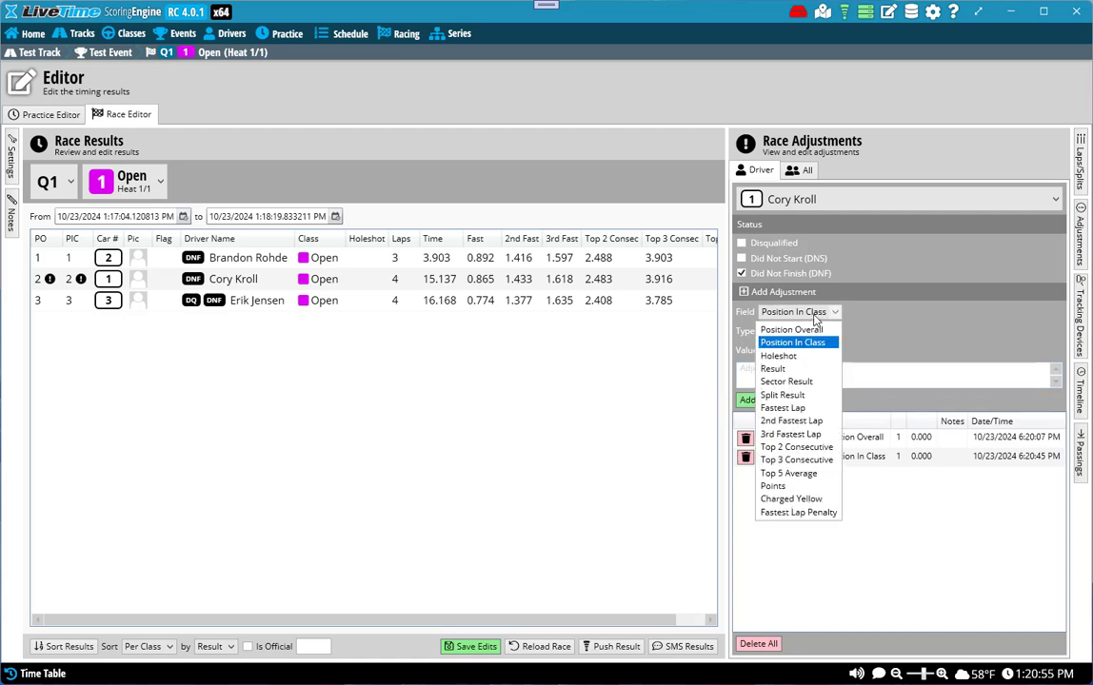
click(793, 342)
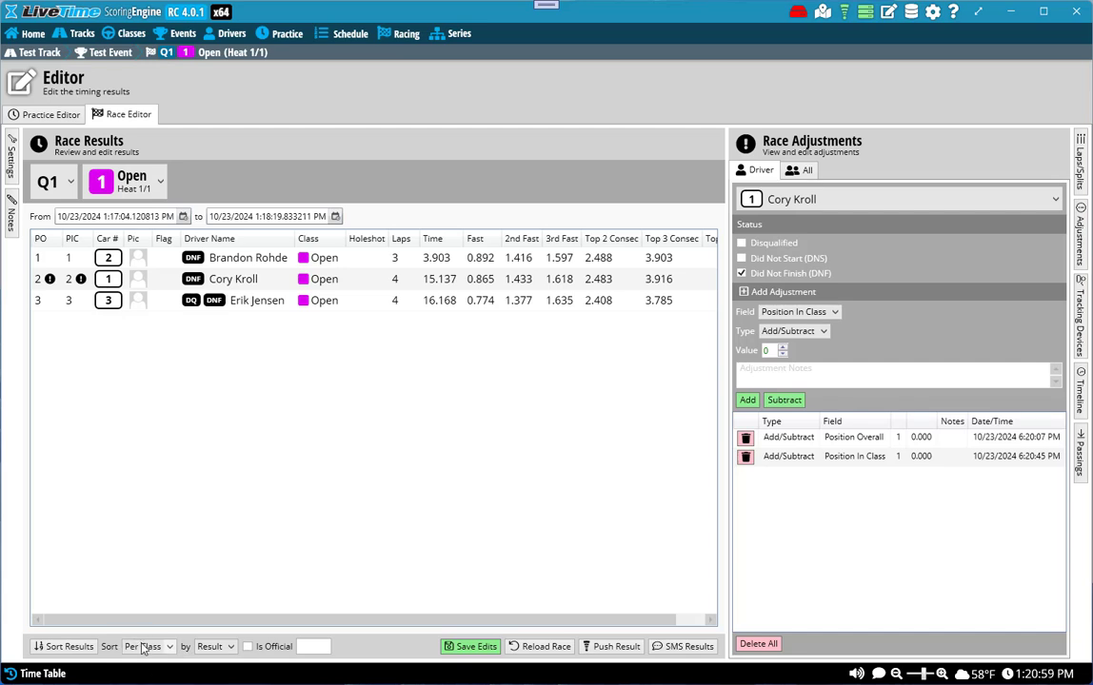
mouse_move(538, 357)
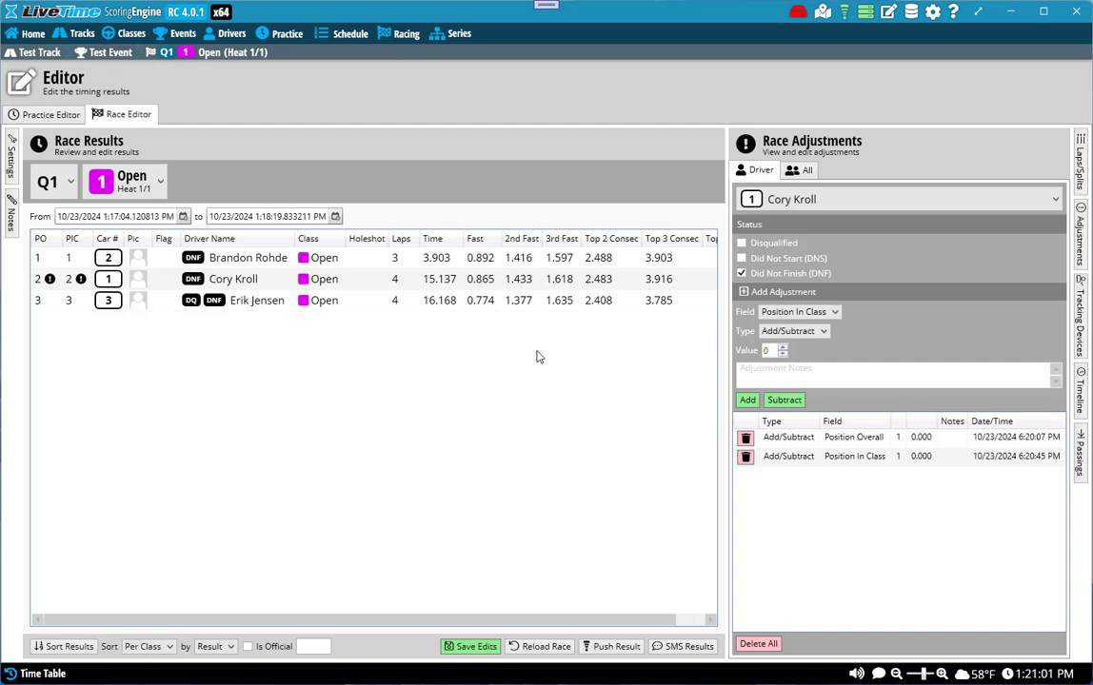
click(746, 437)
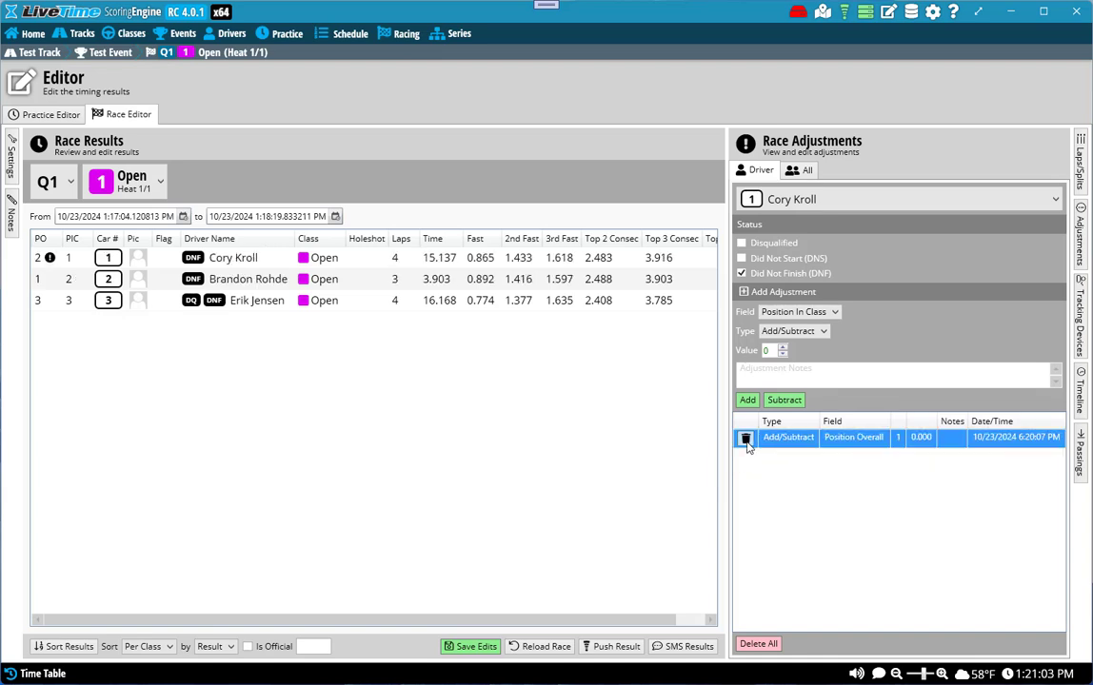
click(746, 437)
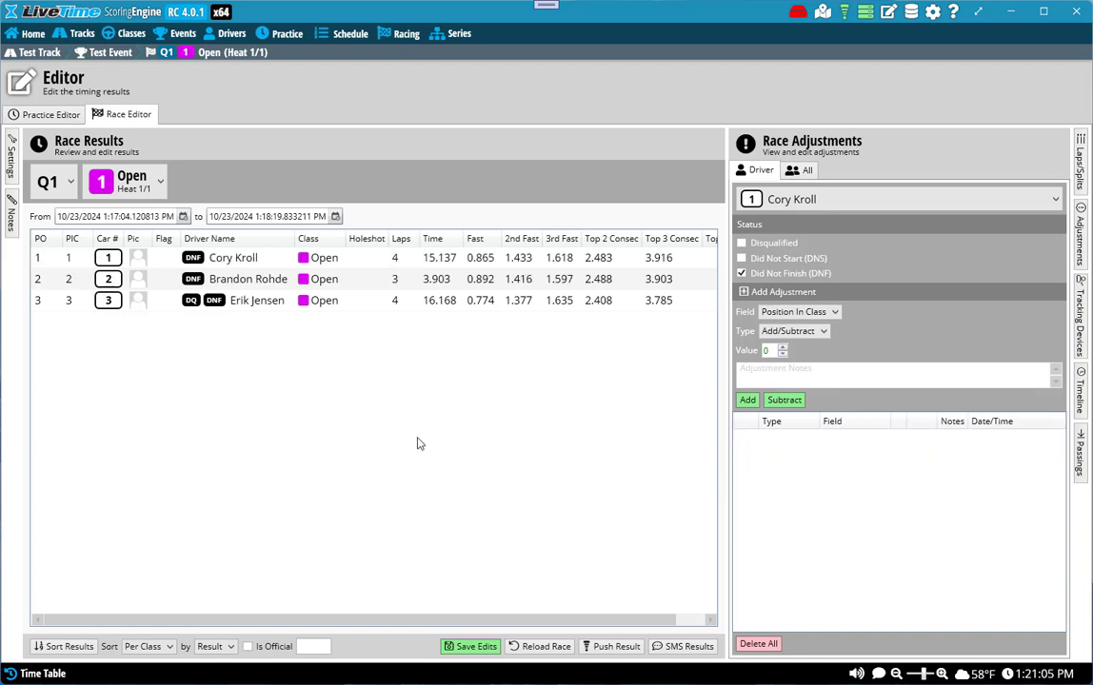
mouse_move(433, 428)
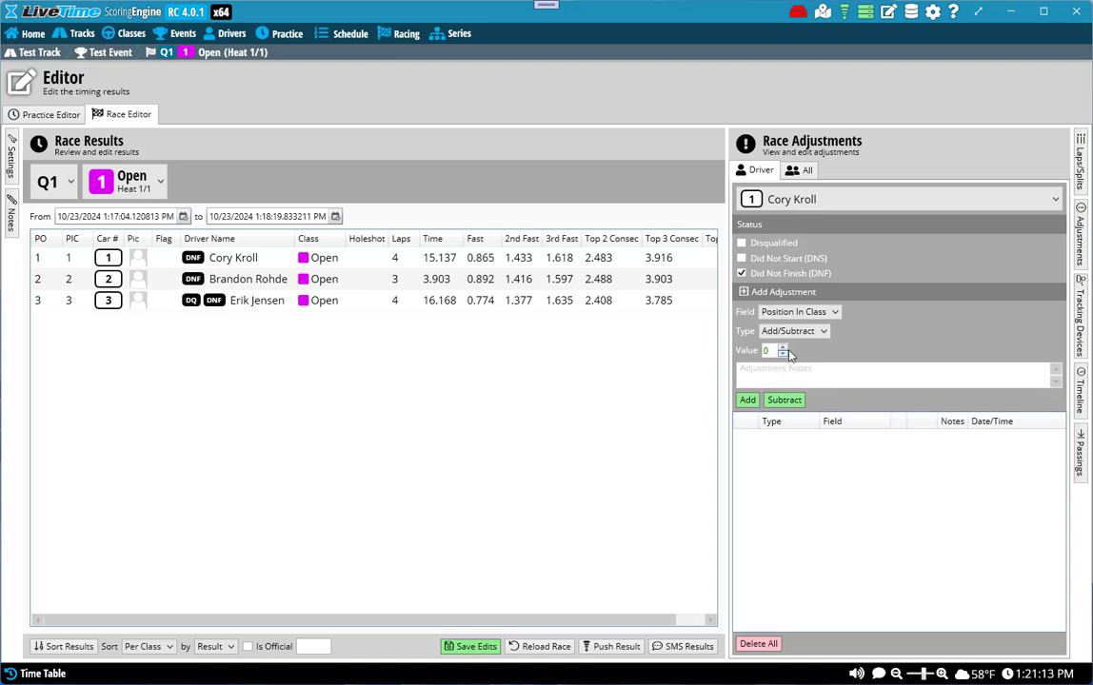
click(793, 330)
text(3)
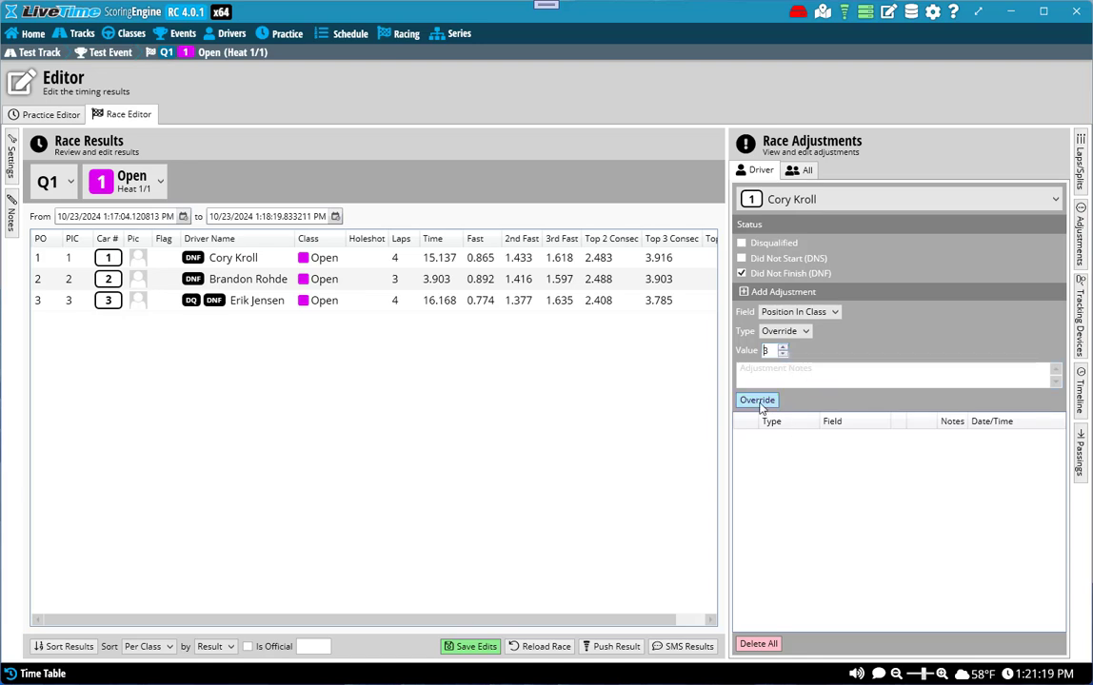
click(797, 311)
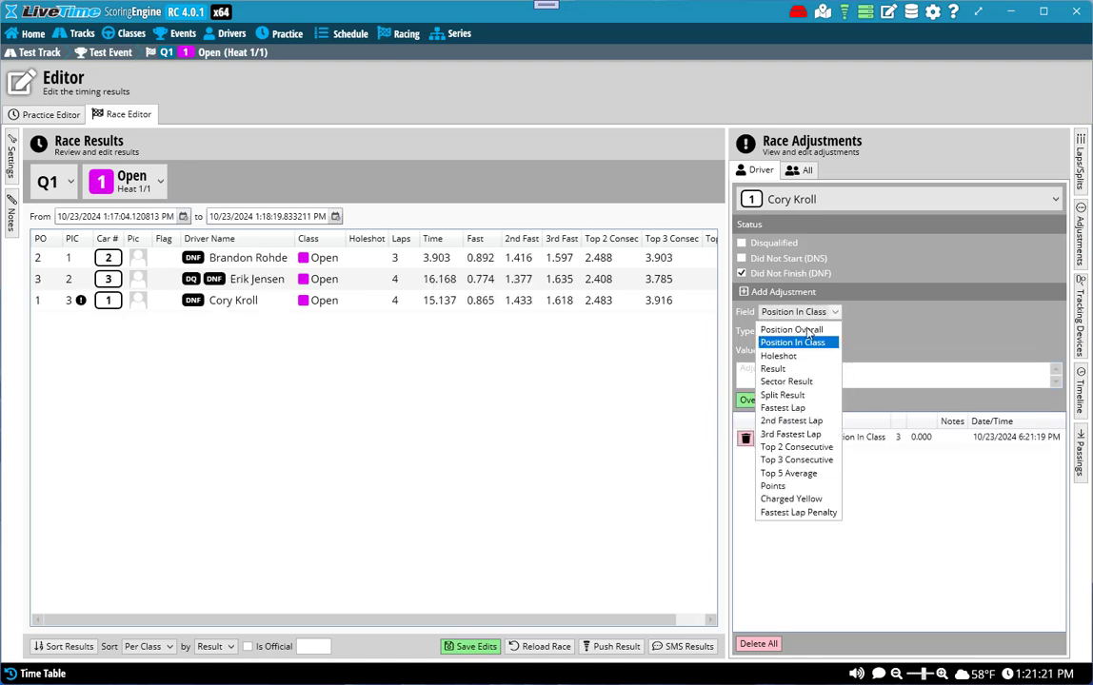
click(791, 329)
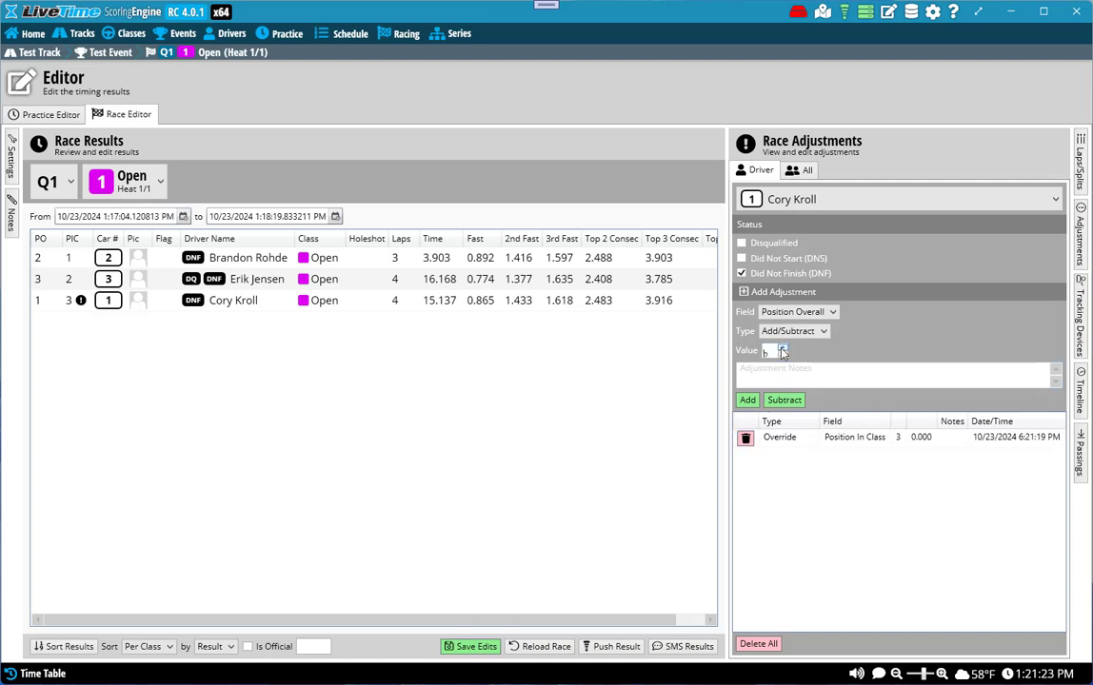
click(793, 330)
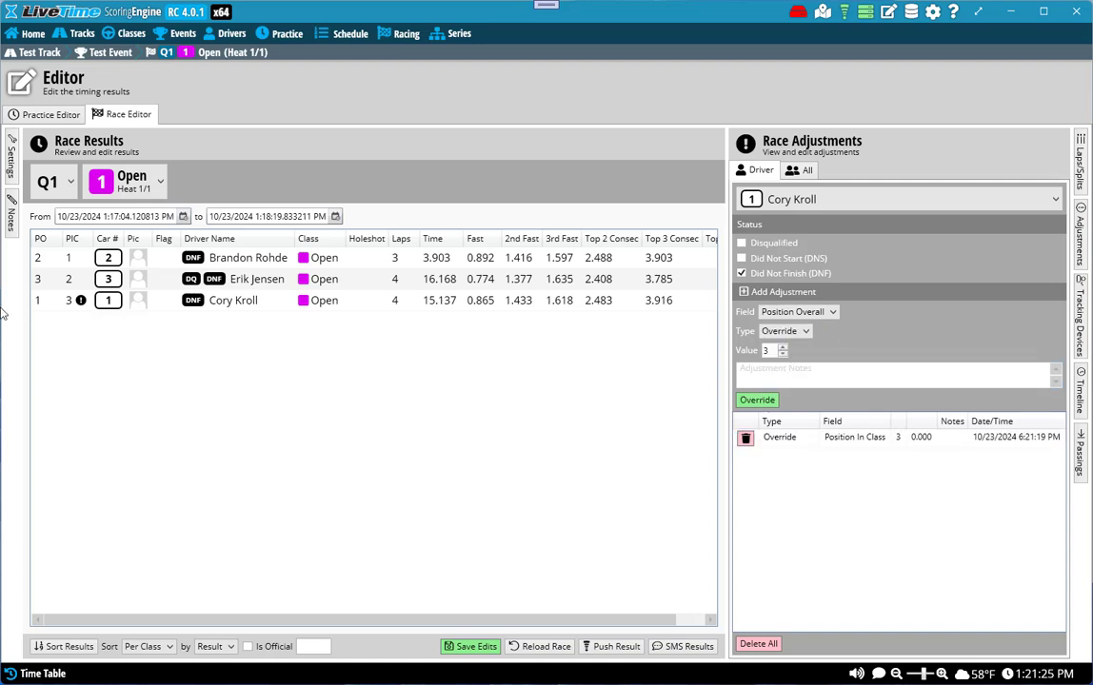
mouse_move(705, 351)
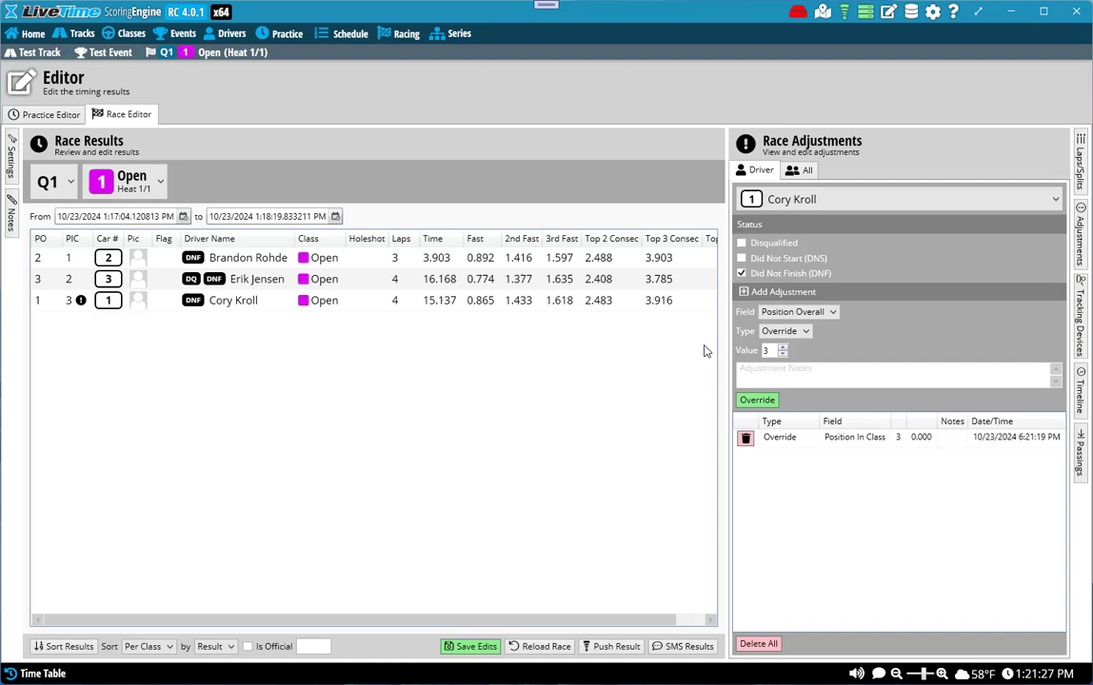
click(757, 400)
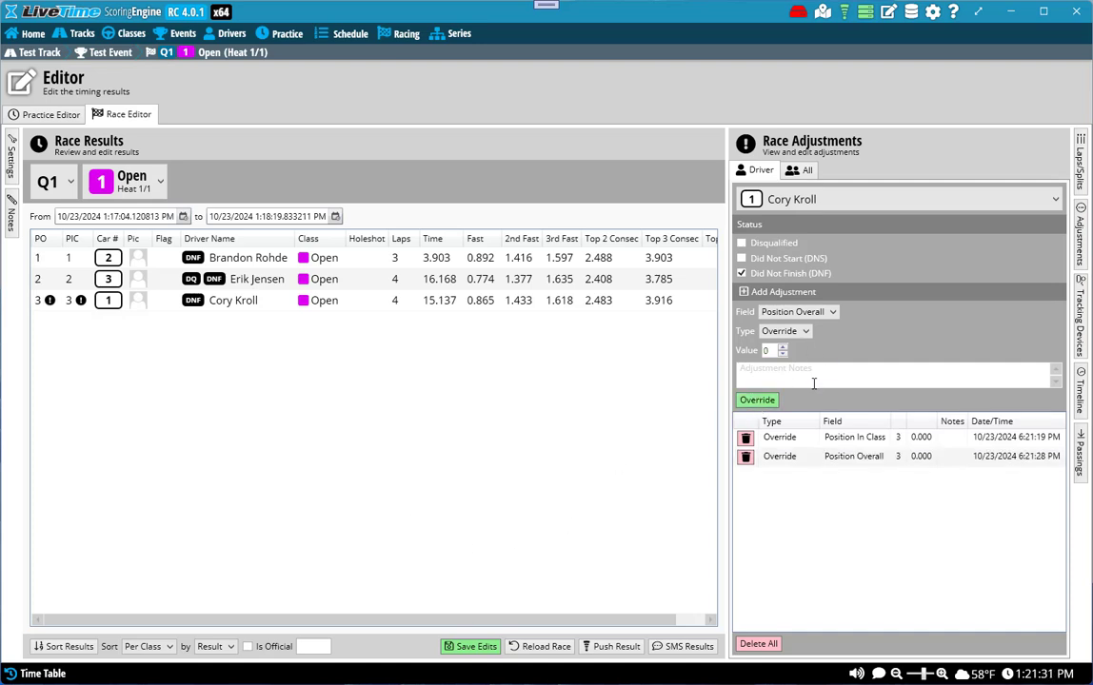
click(798, 312)
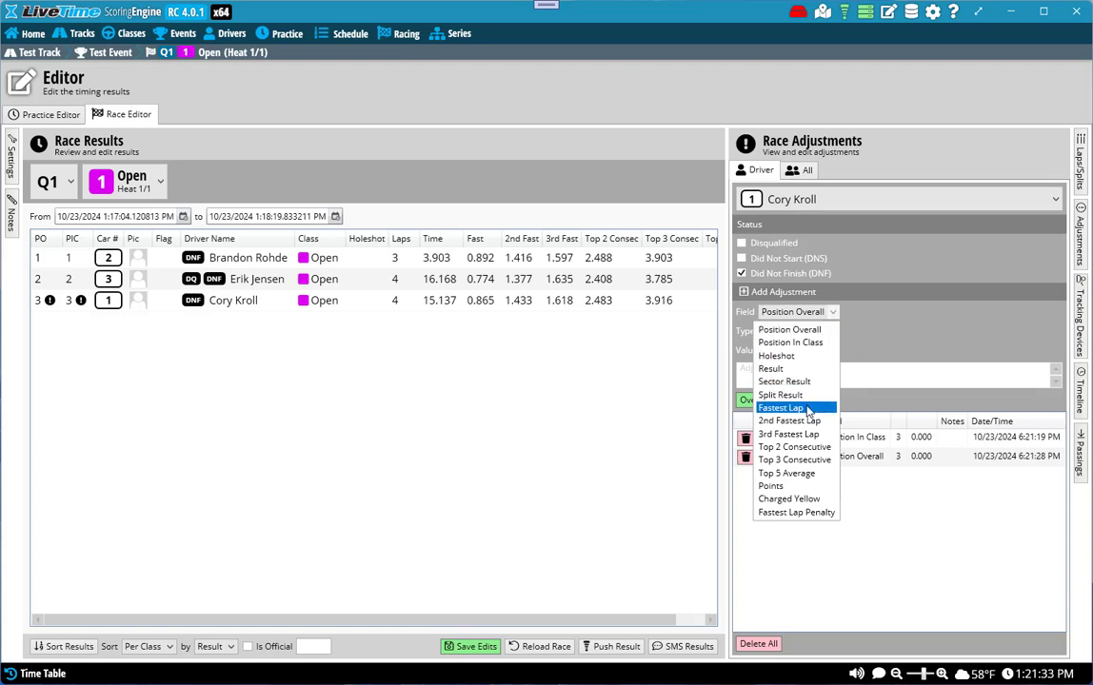
click(781, 407)
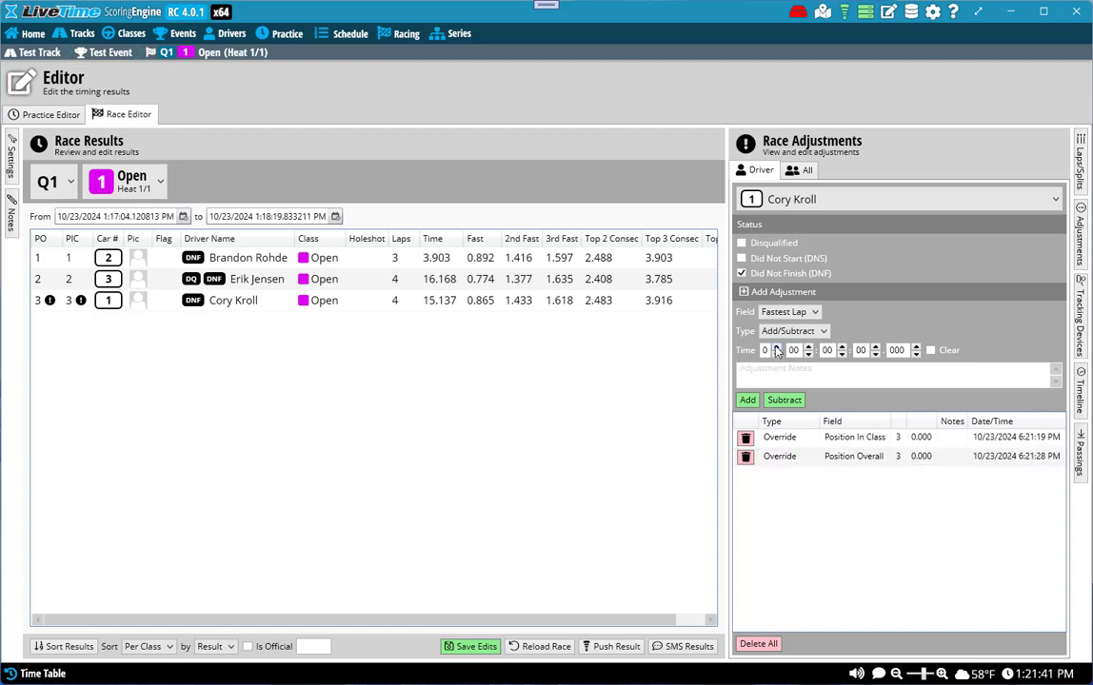
click(874, 346)
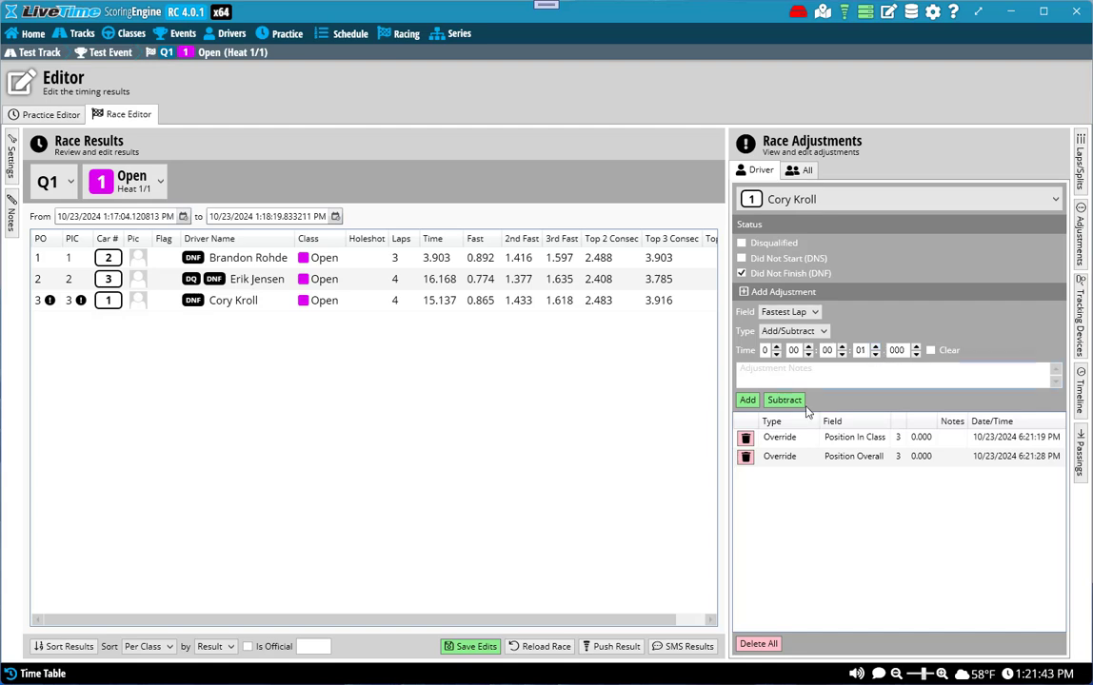
click(748, 400)
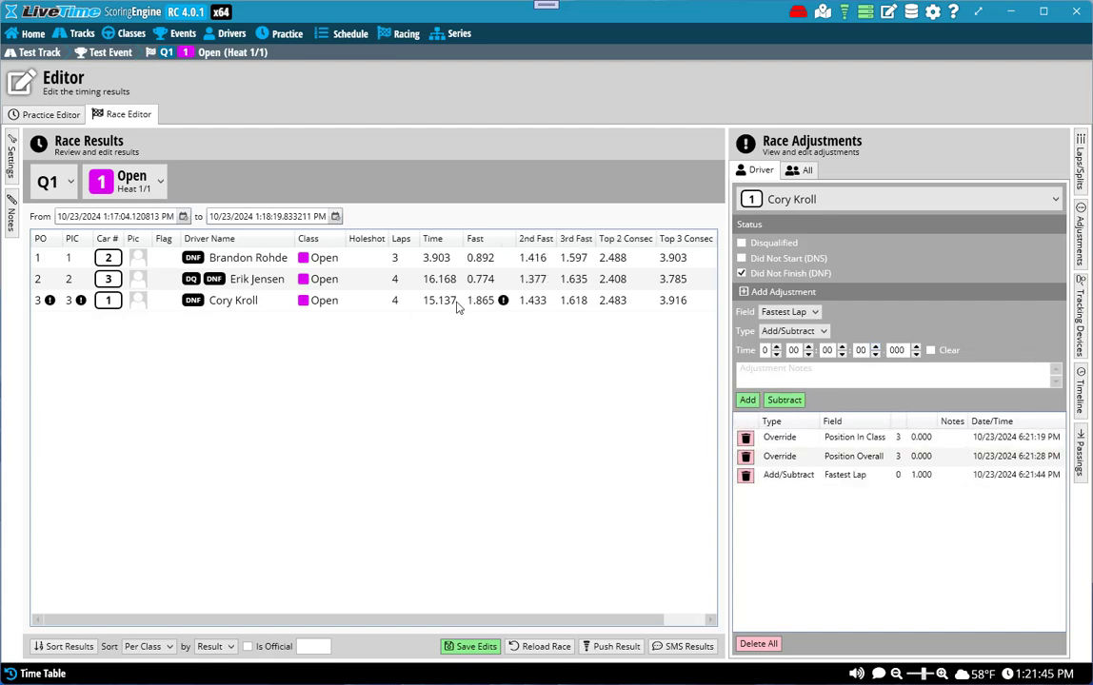
mouse_move(496, 304)
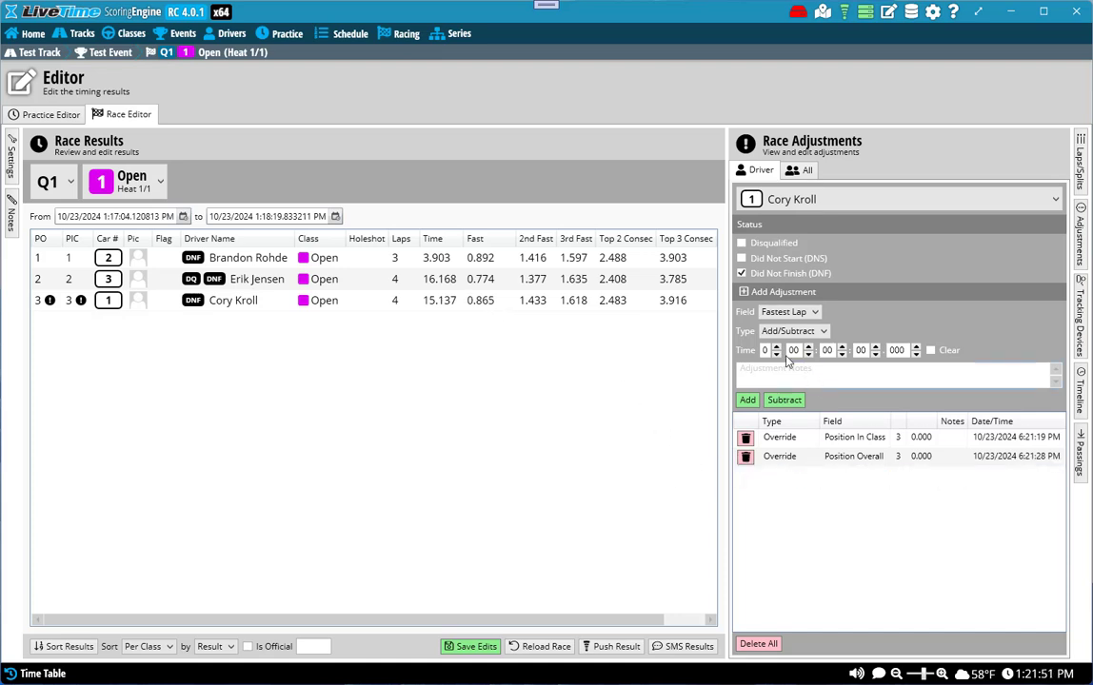
click(793, 330)
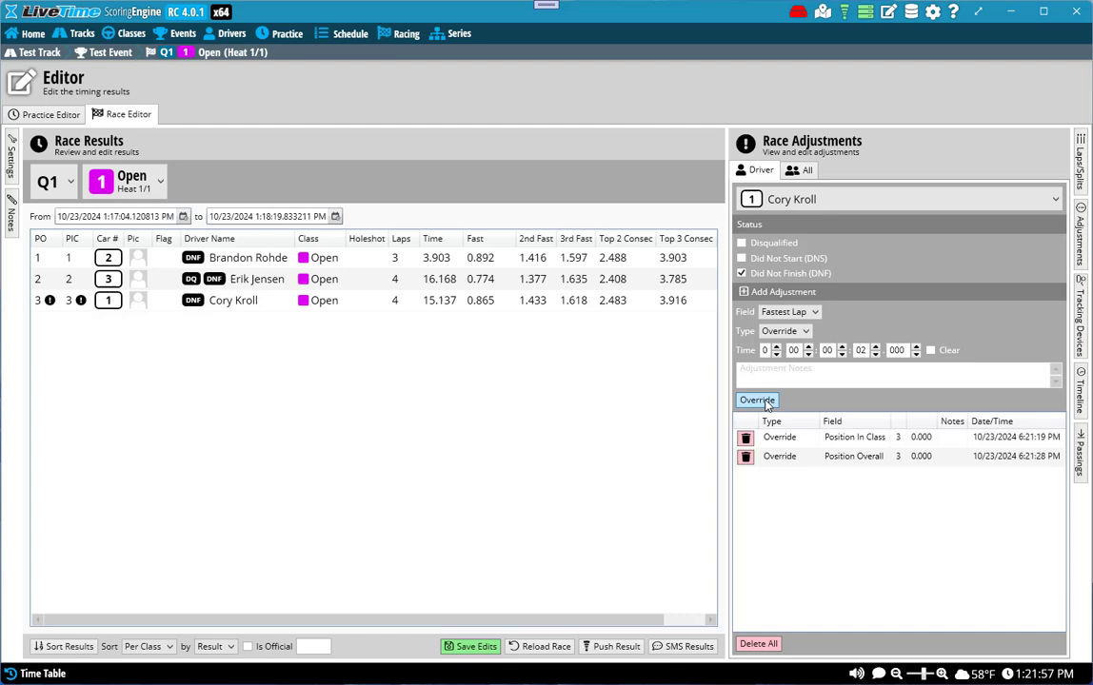
click(757, 400)
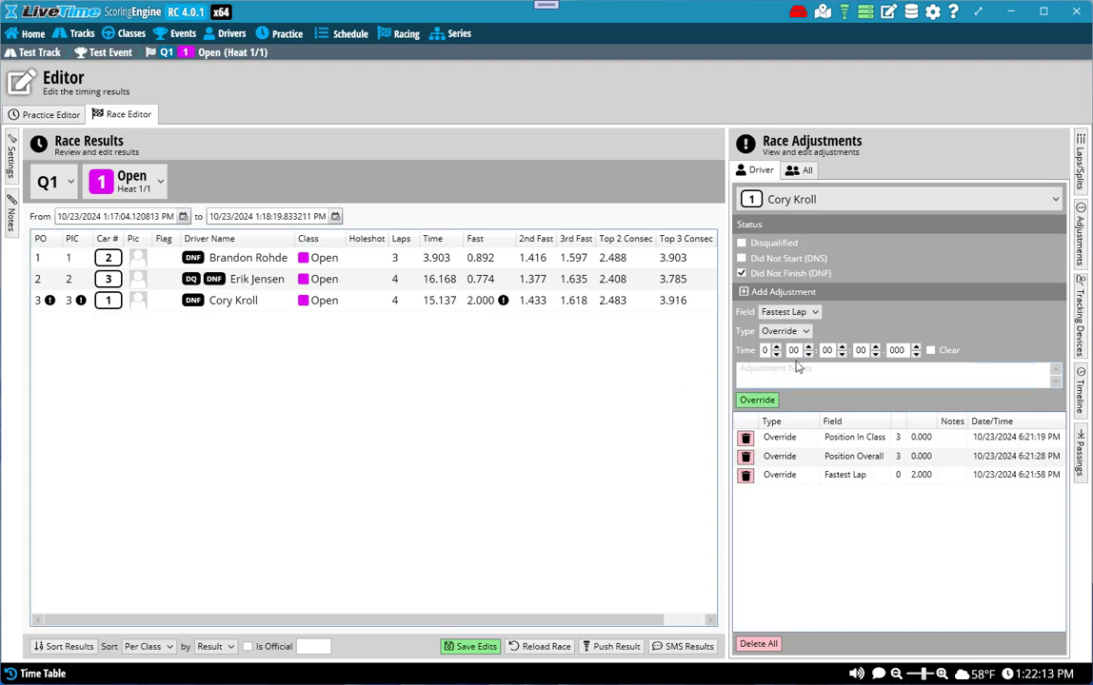
mouse_move(485, 381)
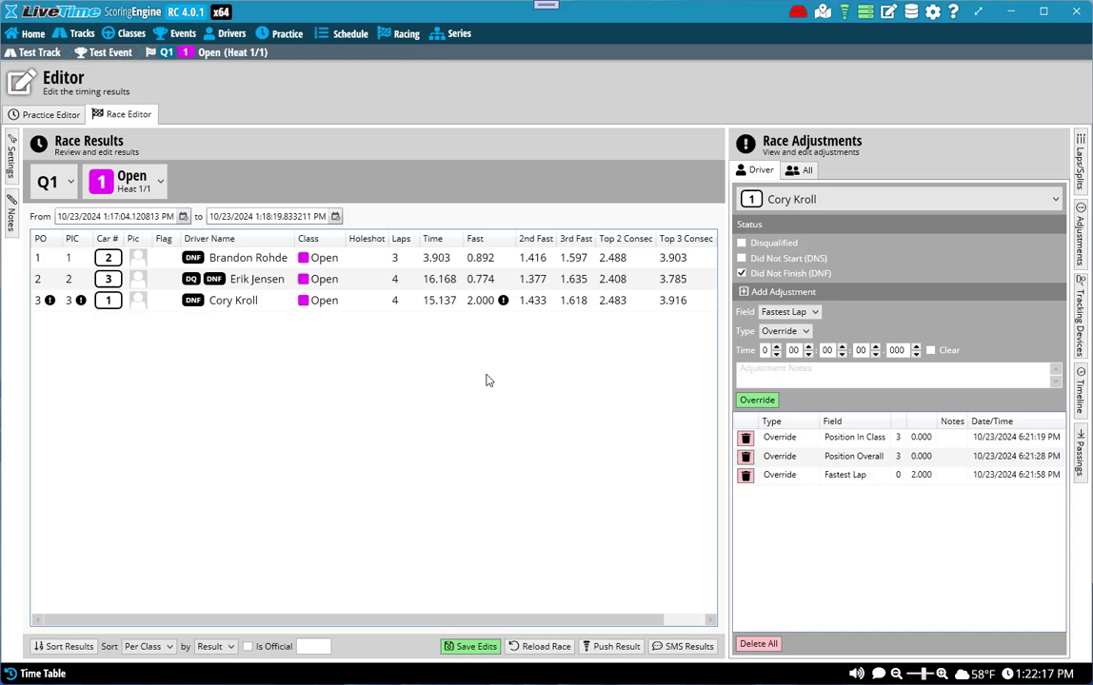
- Save the edits, confirm the recalculation, and dismiss the saved message
click(469, 646)
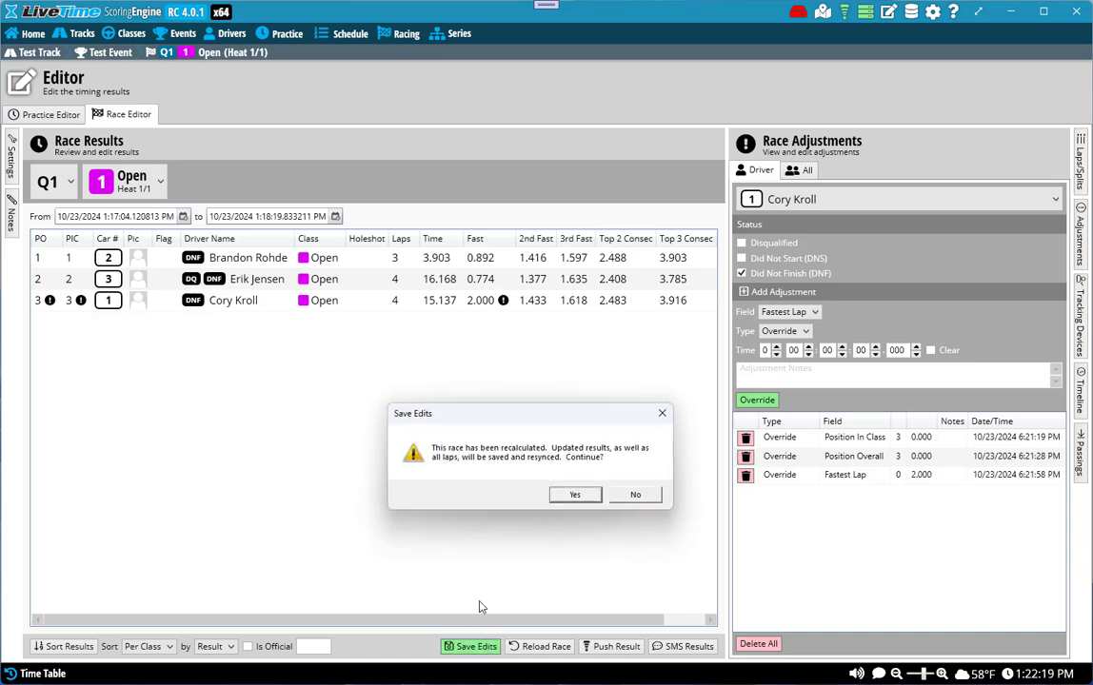
click(574, 494)
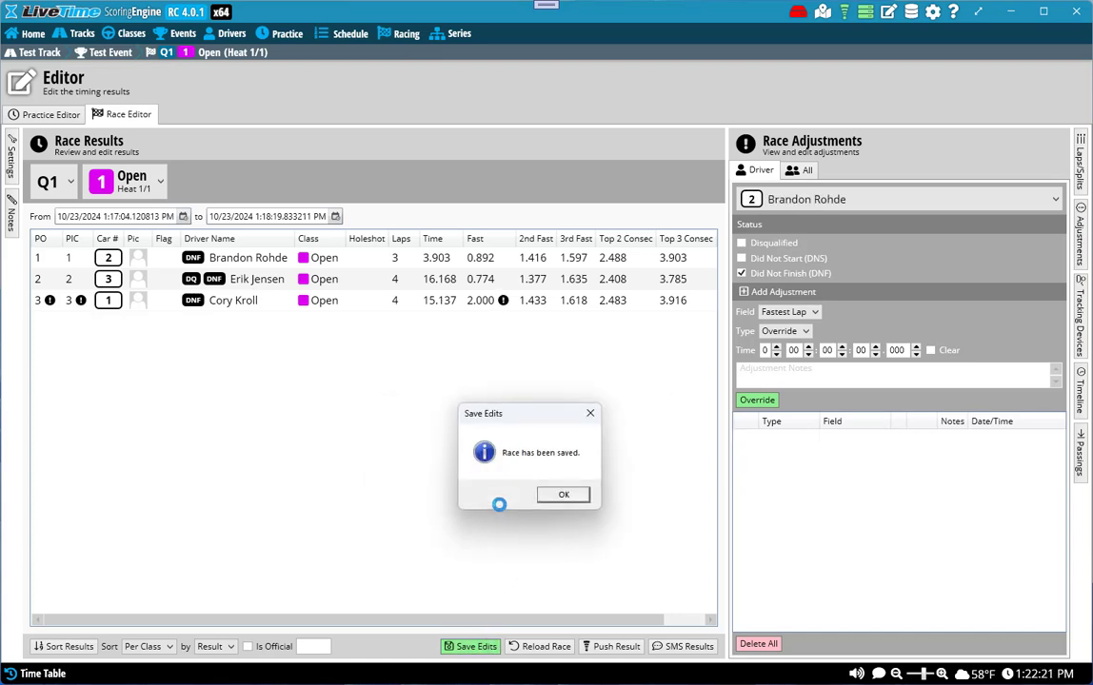
click(562, 494)
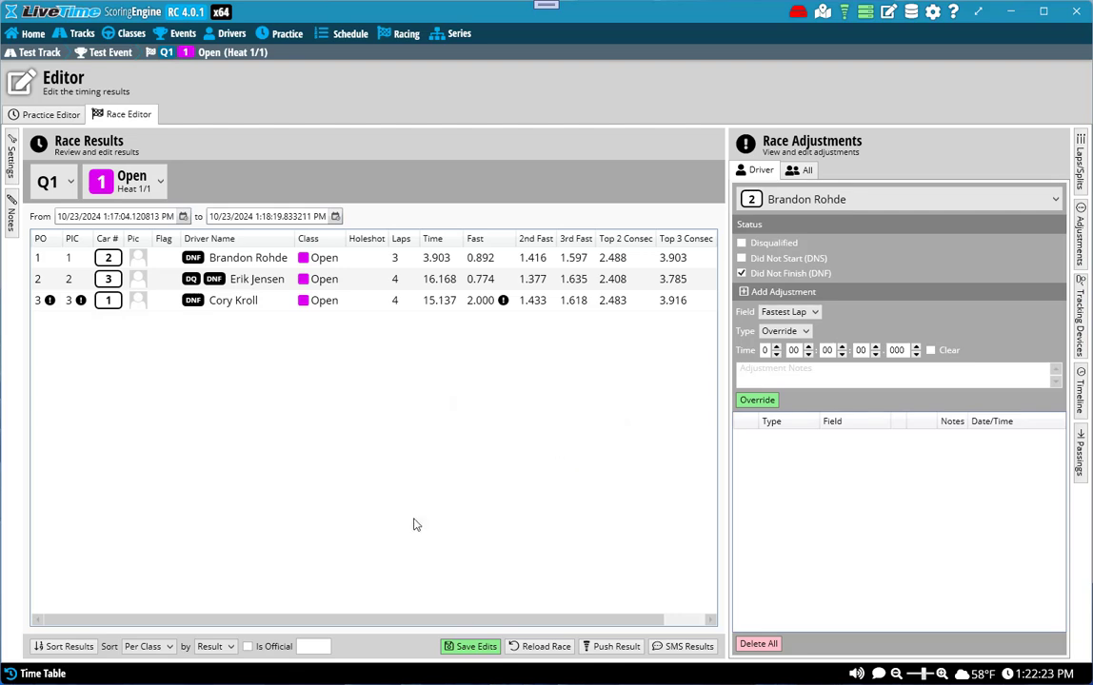